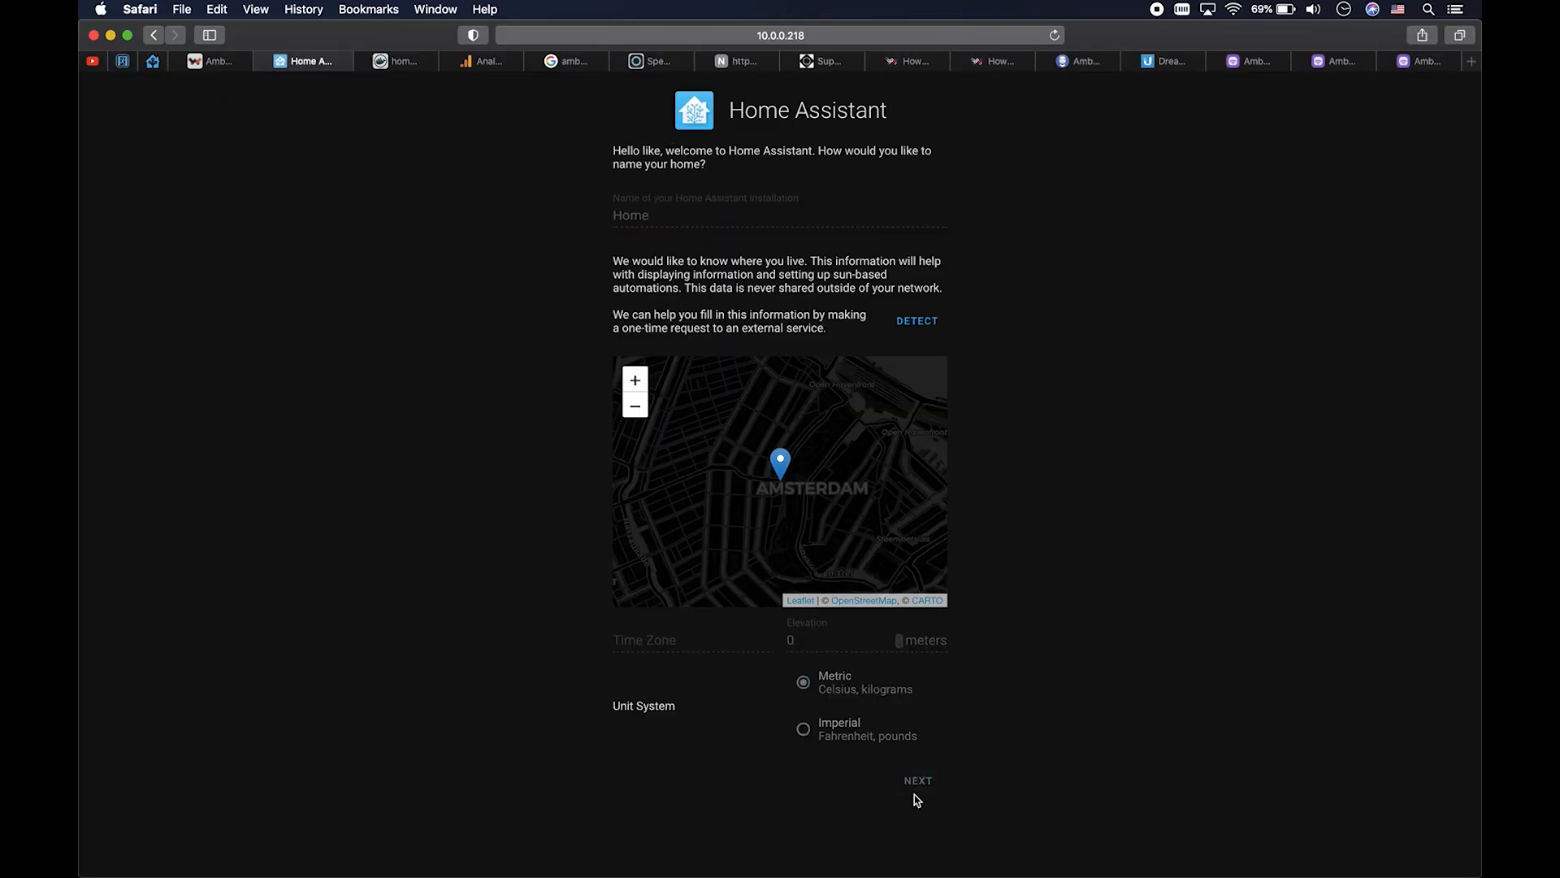
Complete the home location onboarding step, then move to the Docker Hub Nextcloud image page.
{"action": "left_click", "coordinate": [917, 787]}
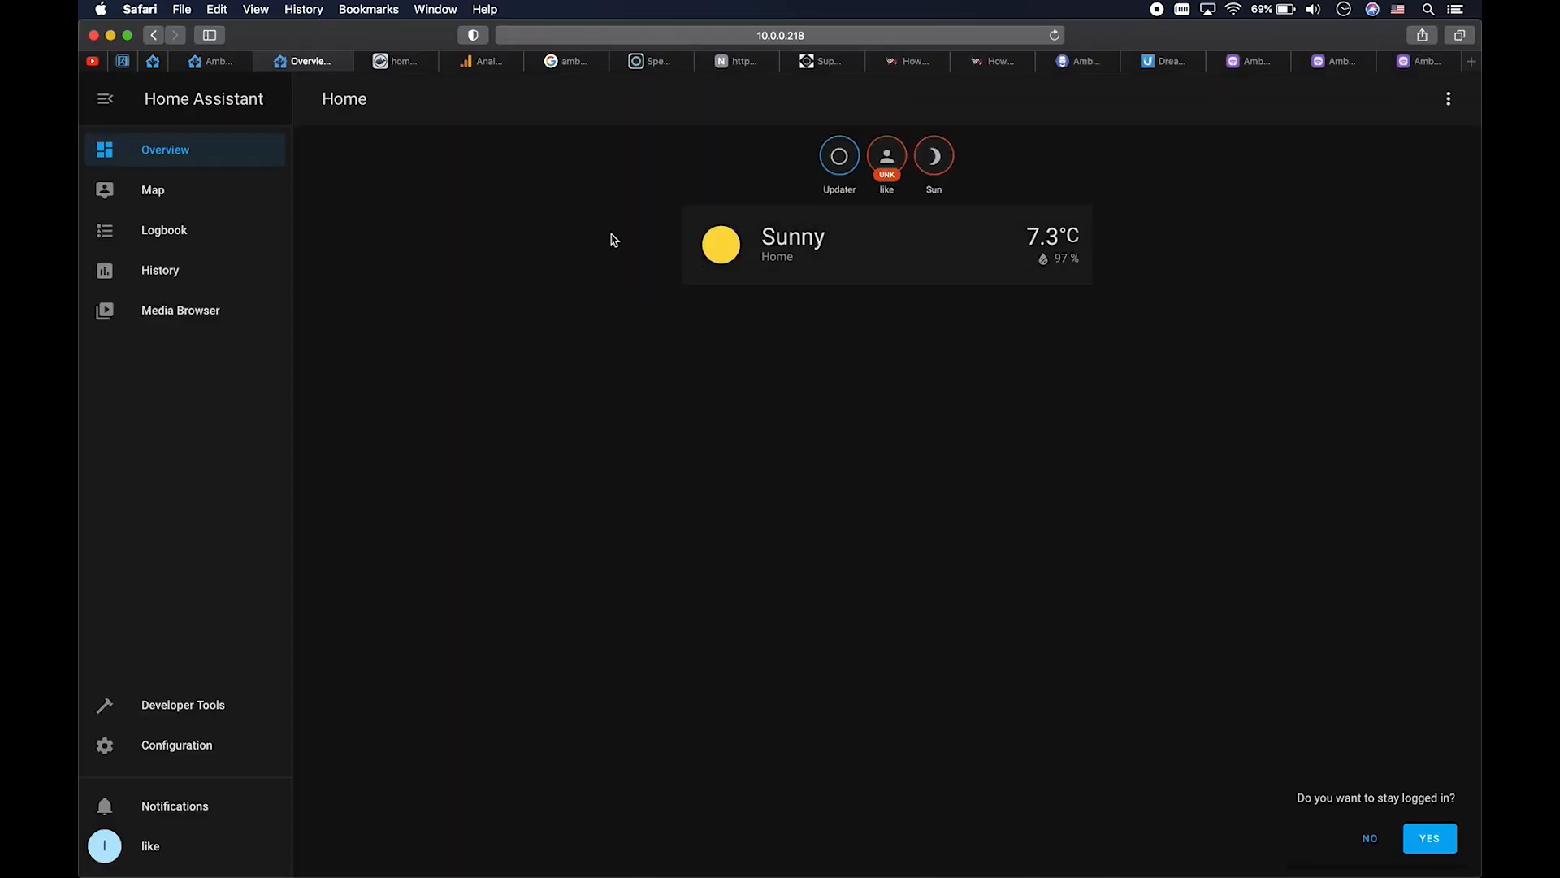
{"action": "mouse_move", "coordinate": [718, 251]}
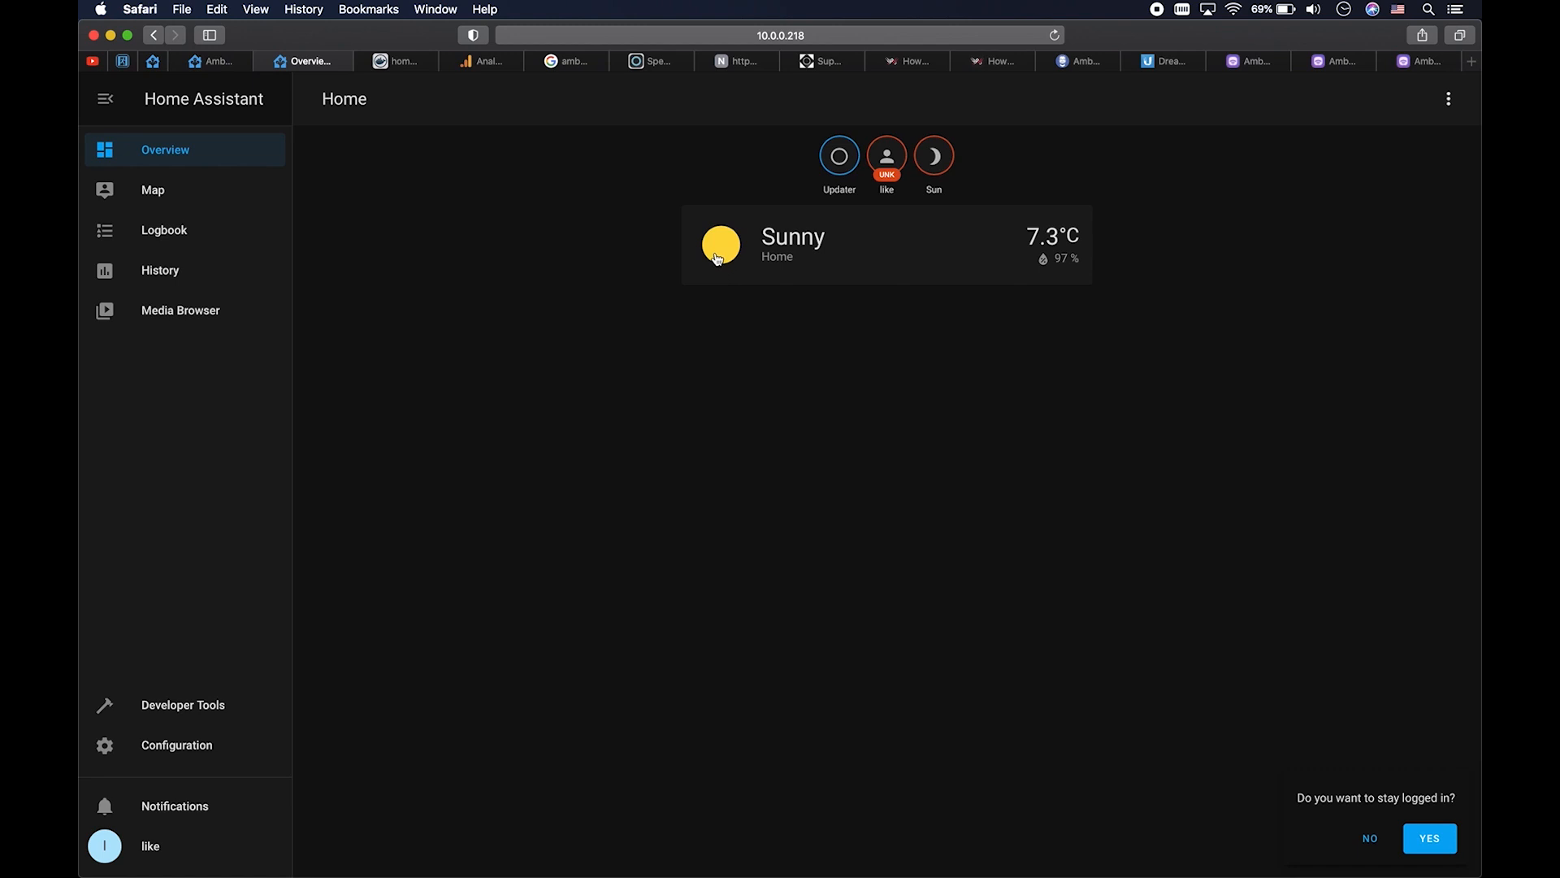
{"action": "mouse_move", "coordinate": [220, 72]}
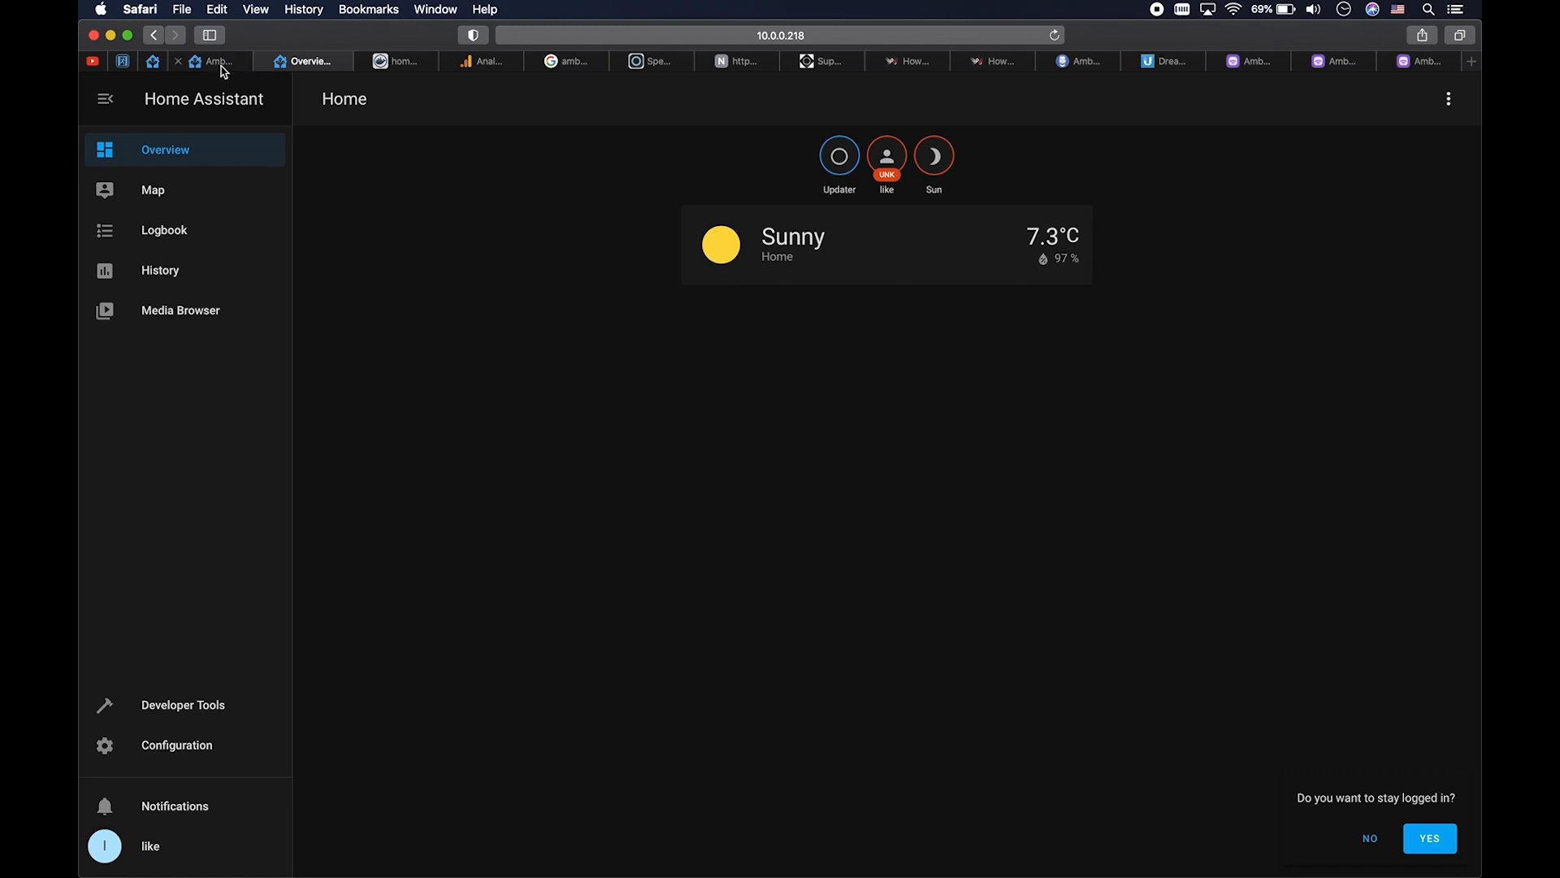
{"action": "left_click", "coordinate": [392, 60]}
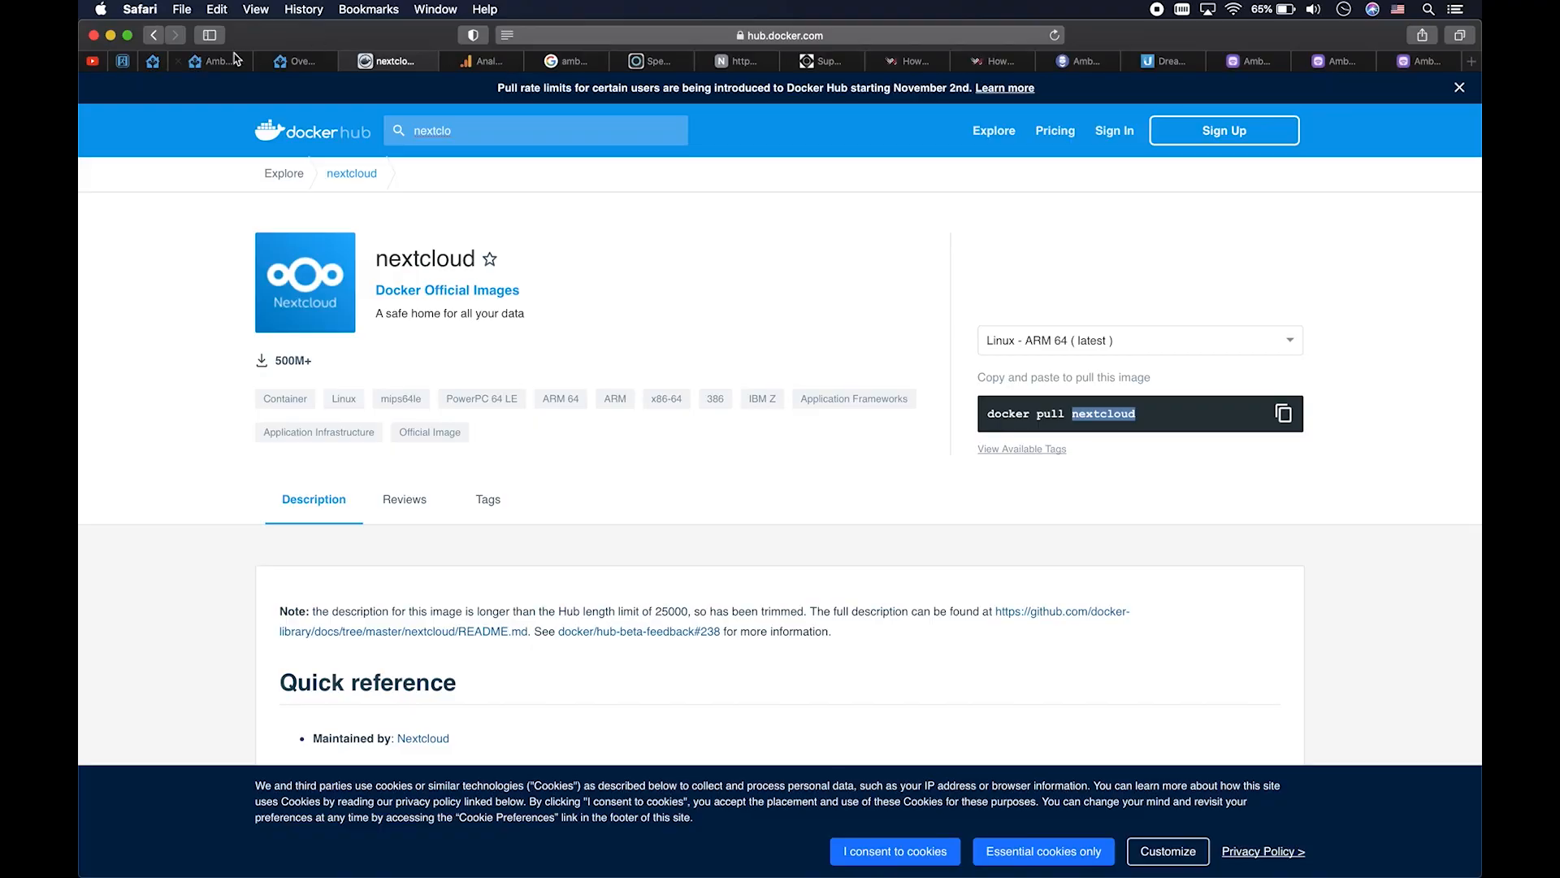
Start a new container from image nextcloud:latest named NC.
{"action": "left_click", "coordinate": [216, 60]}
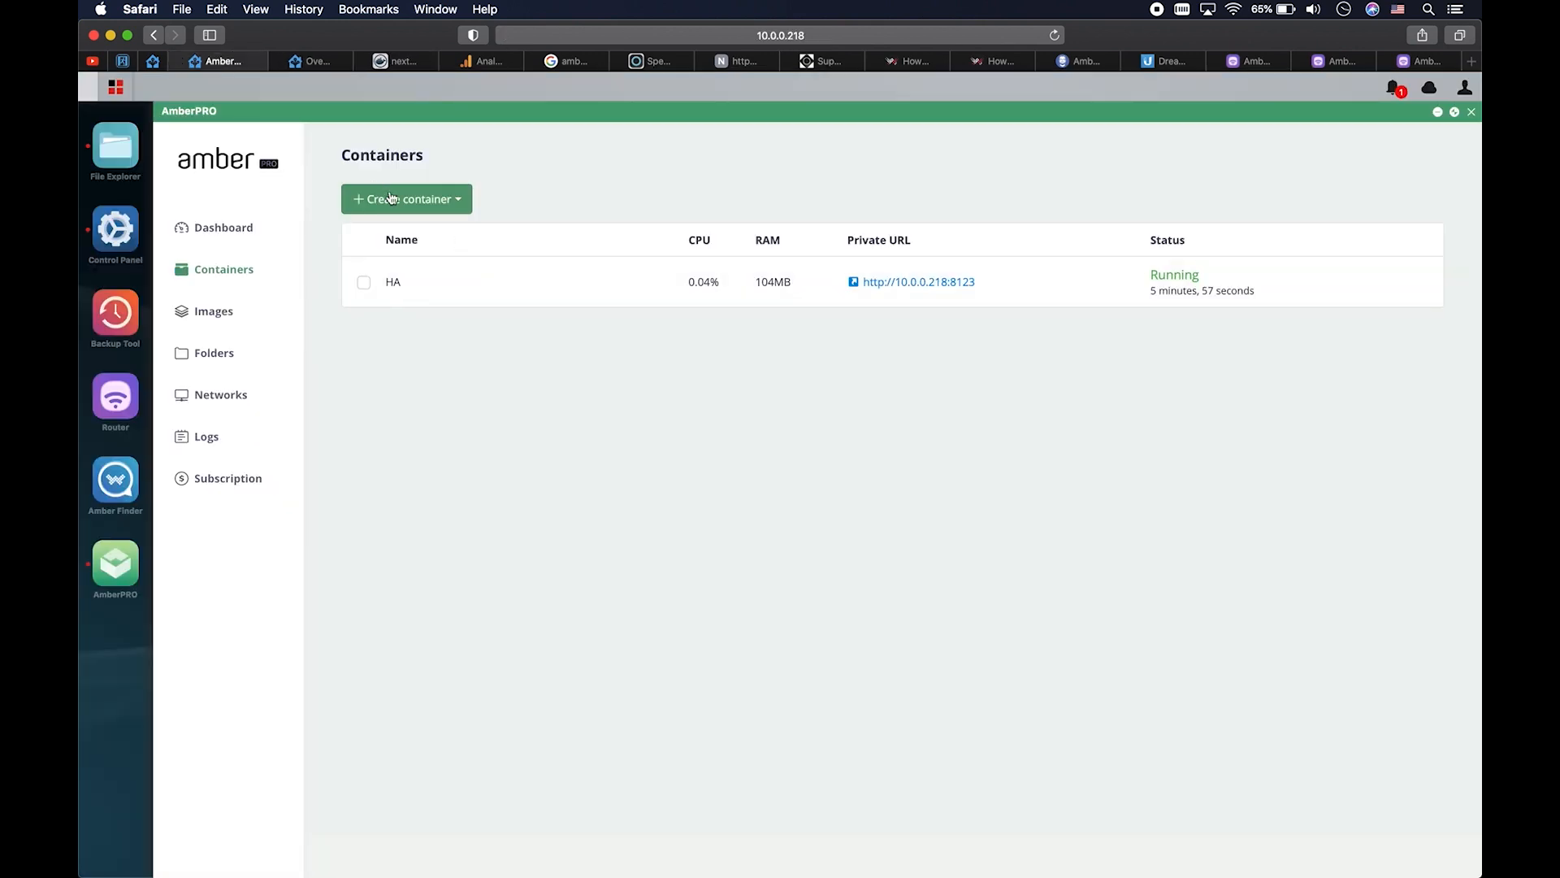
{"action": "left_click", "coordinate": [406, 199]}
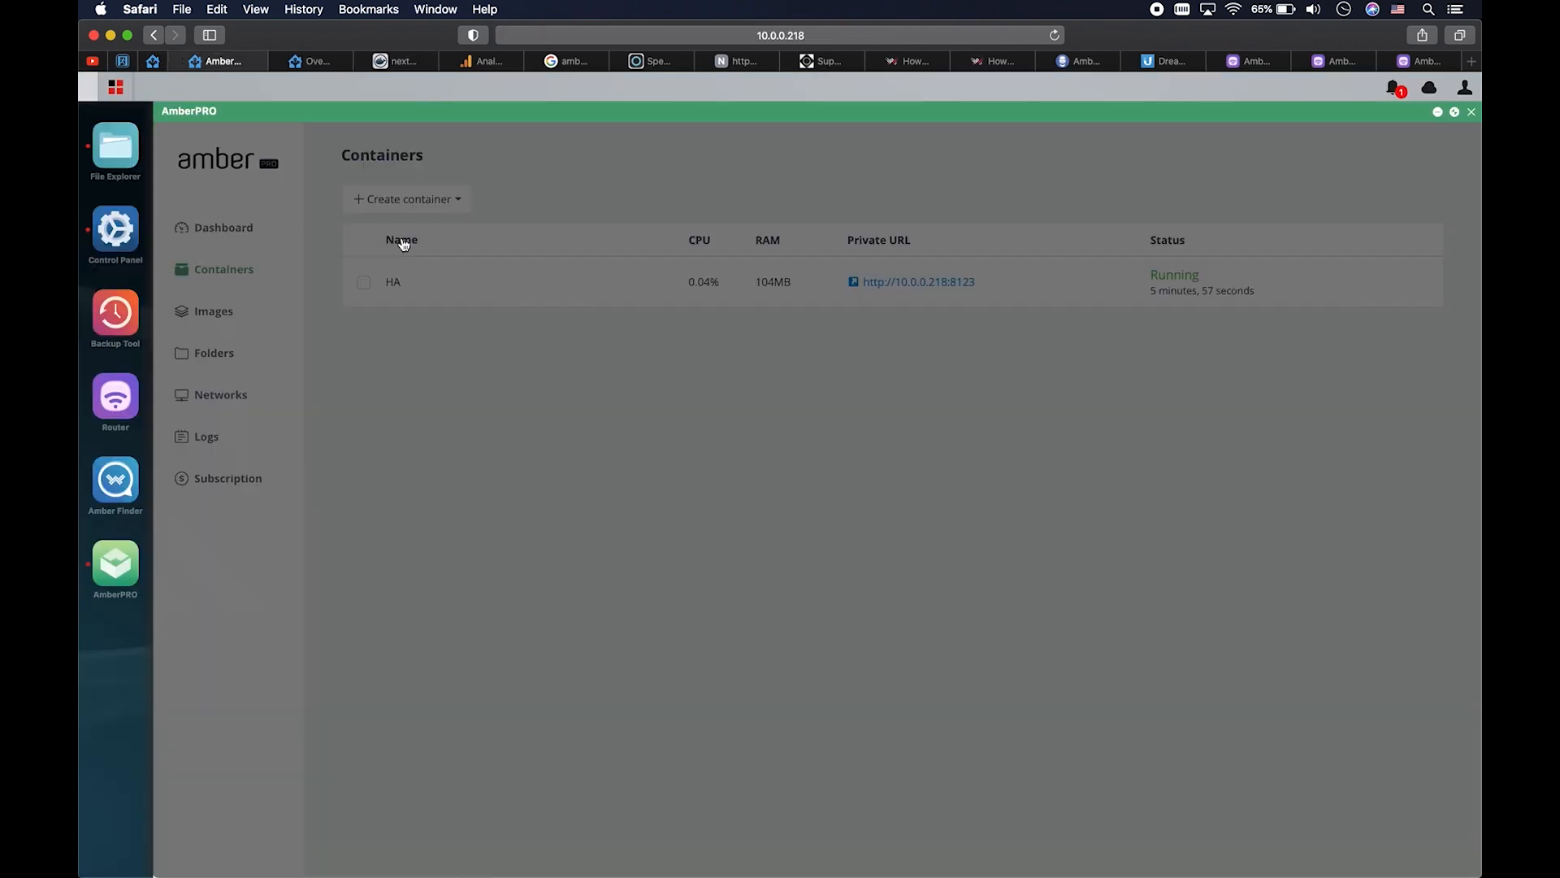
{"action": "left_click", "coordinate": [406, 198]}
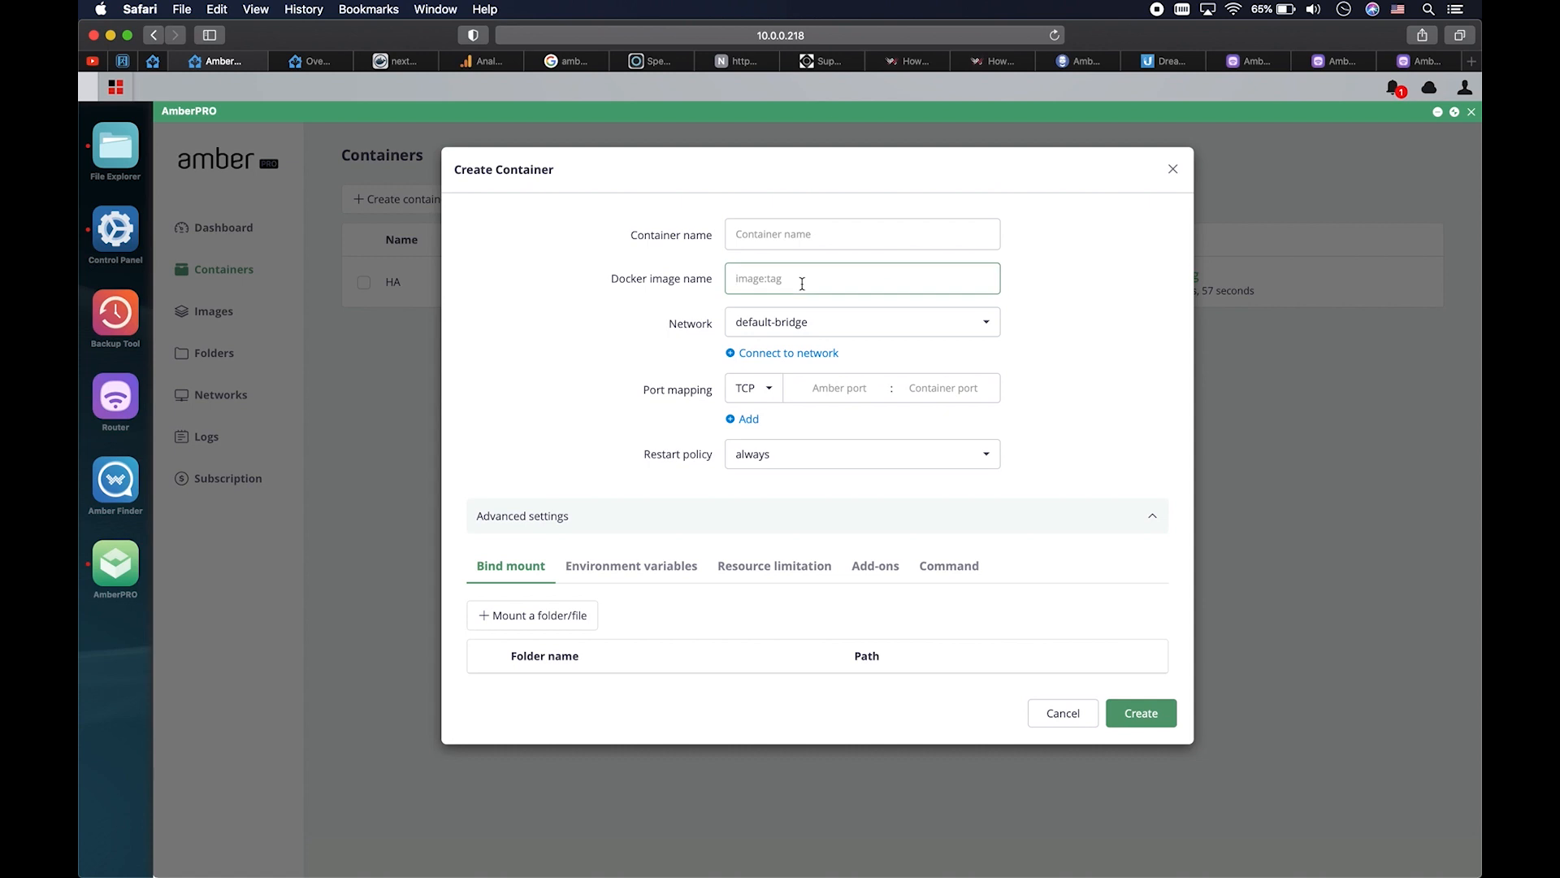
{"action": "type", "text": "nextcloud:"}
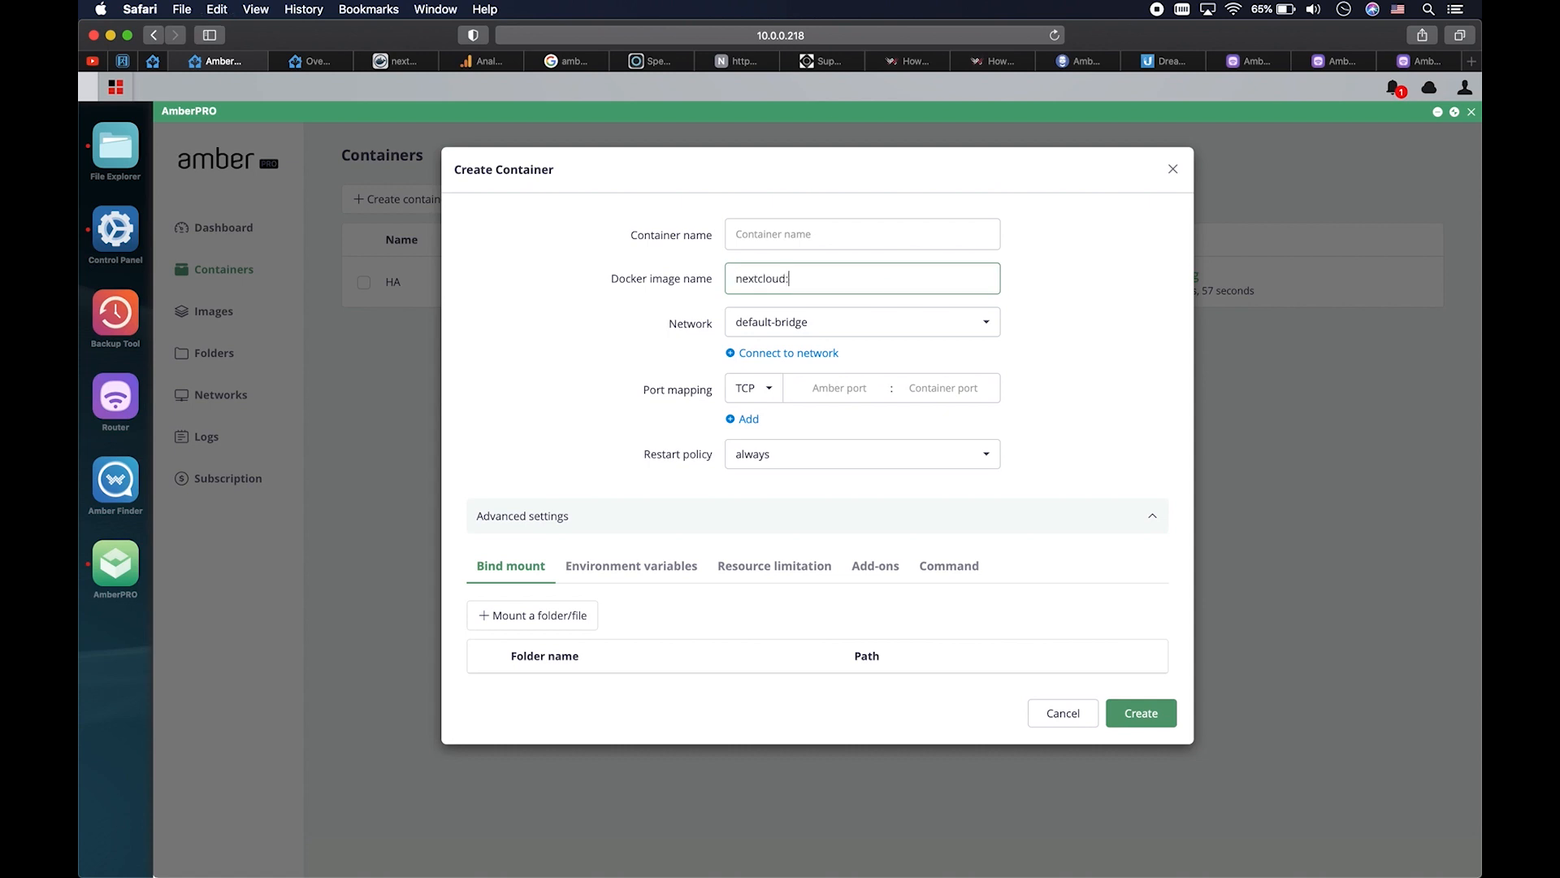
{"action": "type", "text": "latest"}
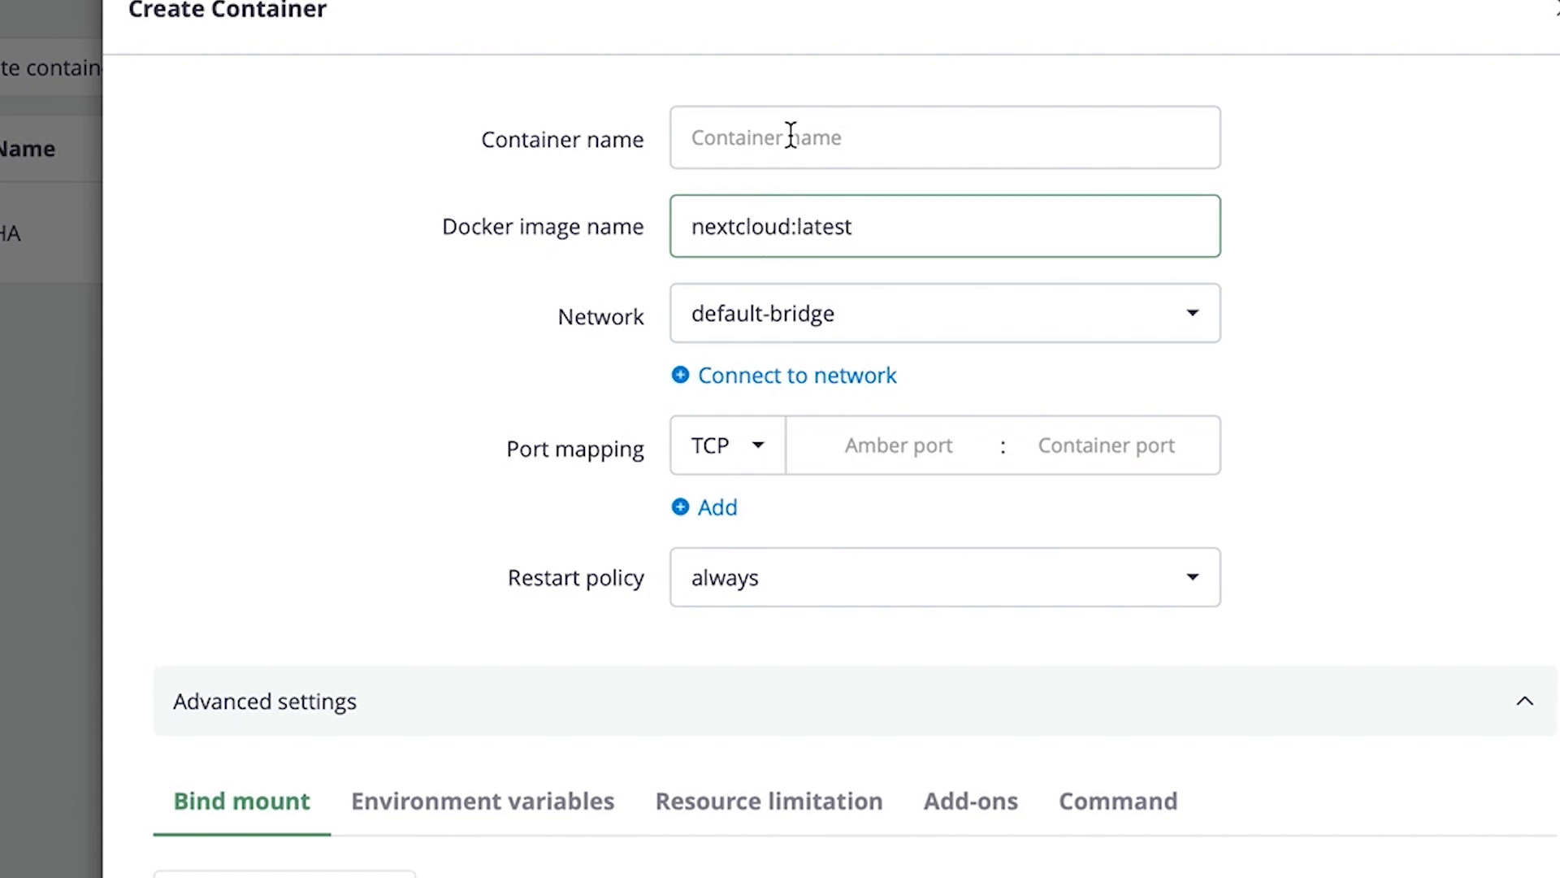
{"action": "left_click", "coordinate": [943, 136]}
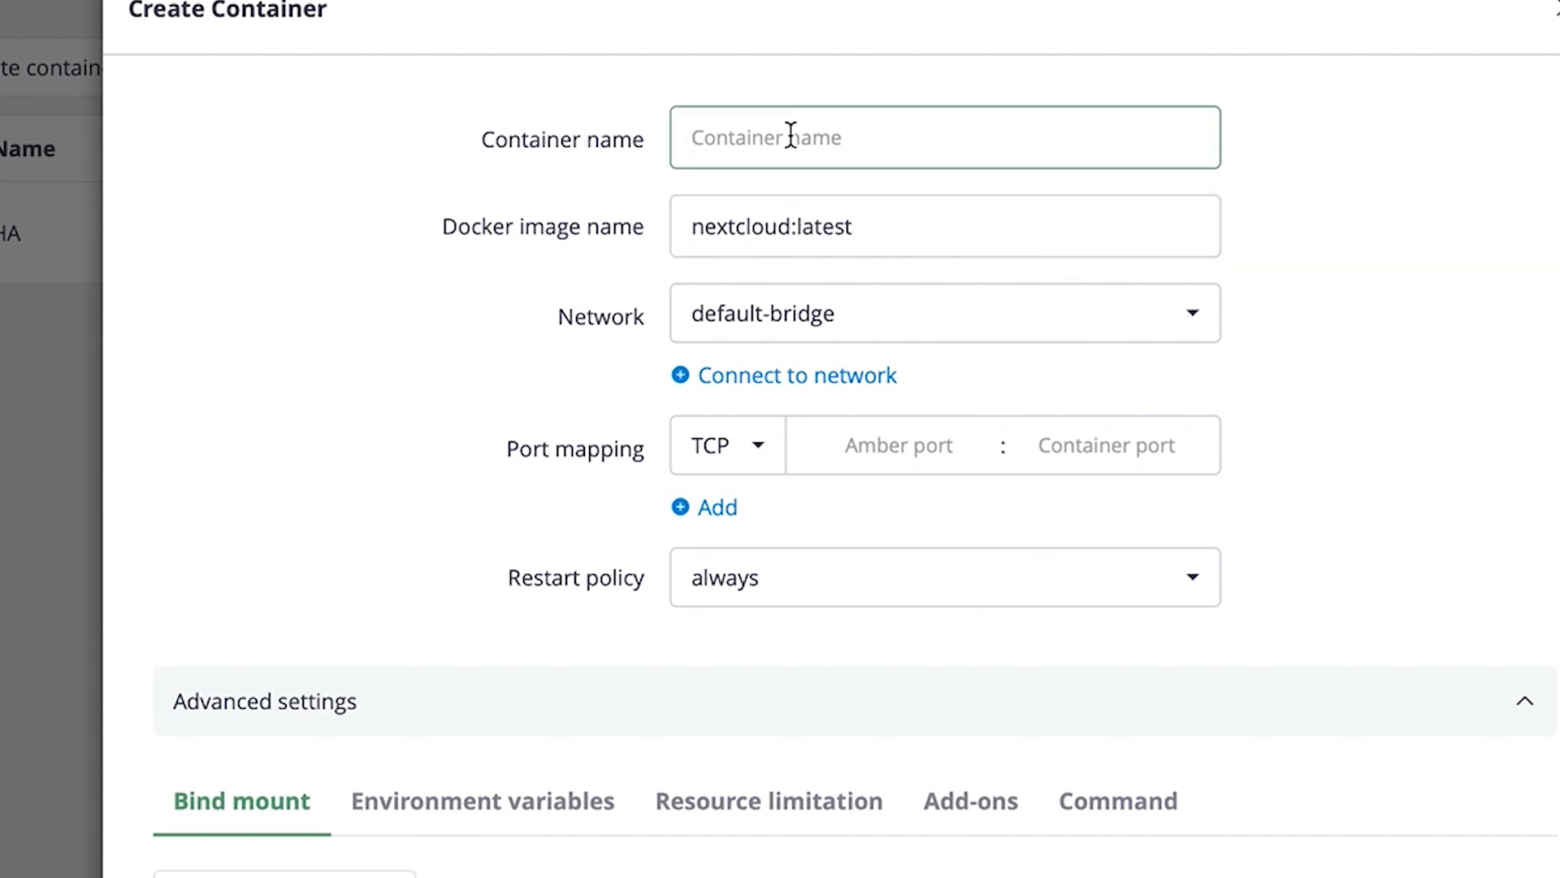
{"action": "type", "text": "NC"}
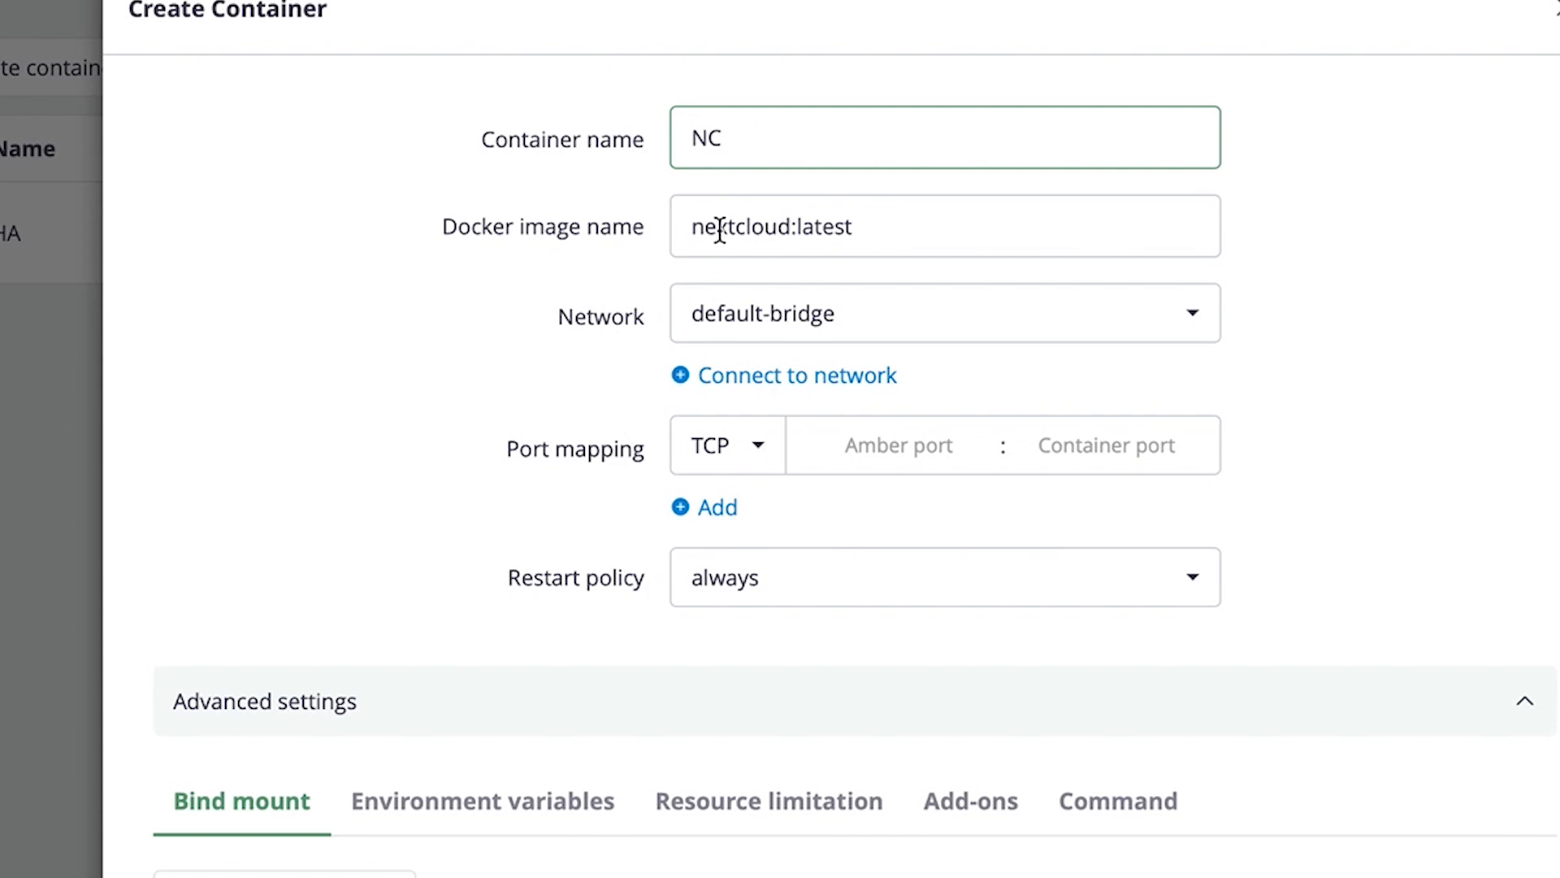
Map host port 8080 to container port 80.
{"action": "left_click", "coordinate": [896, 446]}
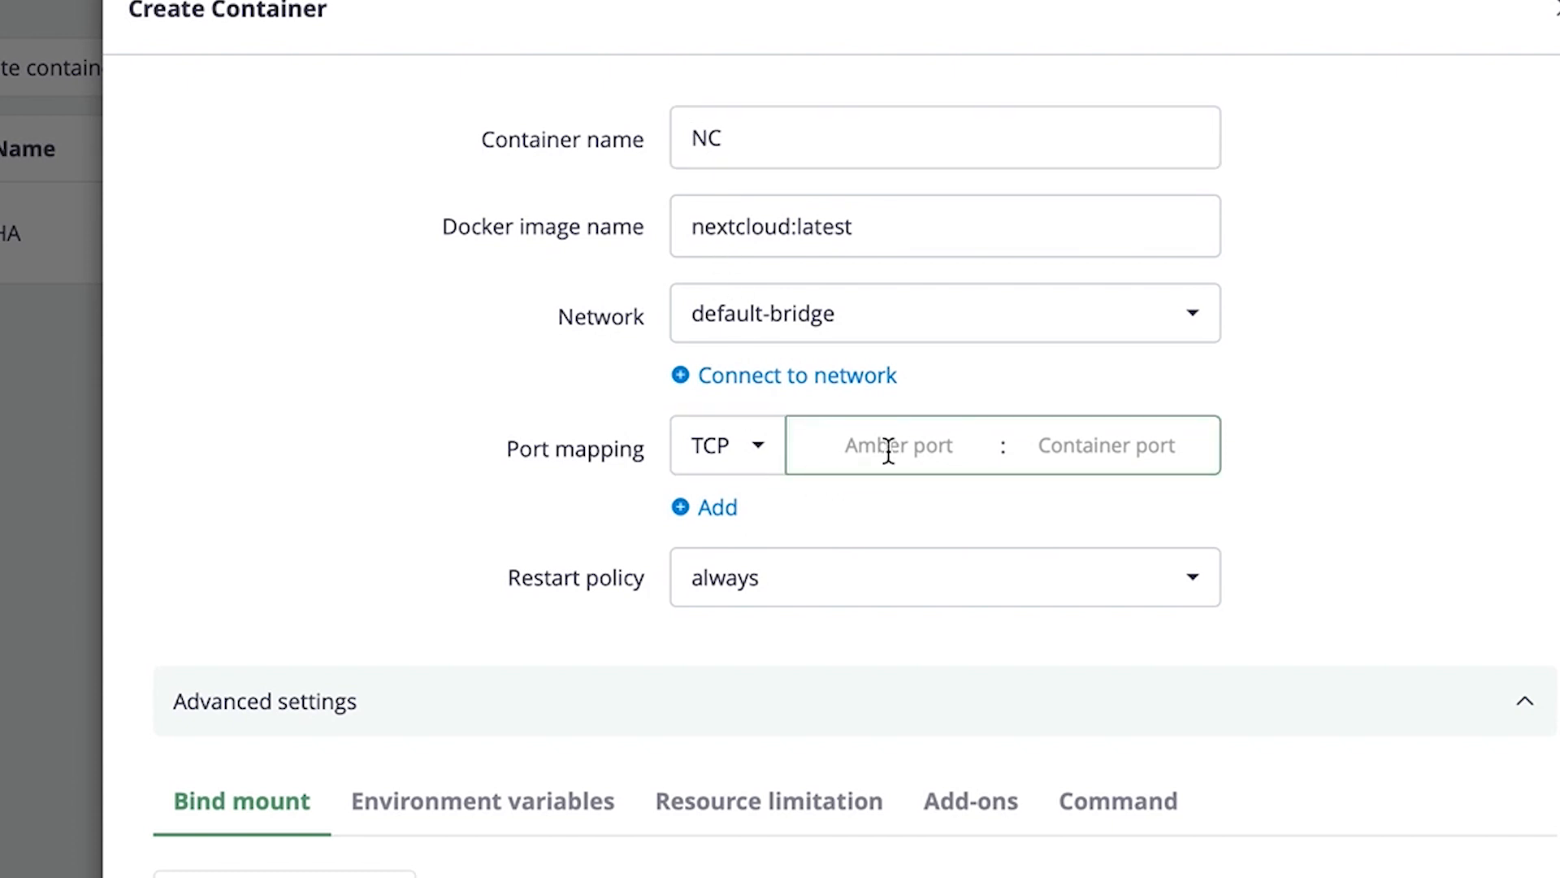
{"action": "type", "text": "80"}
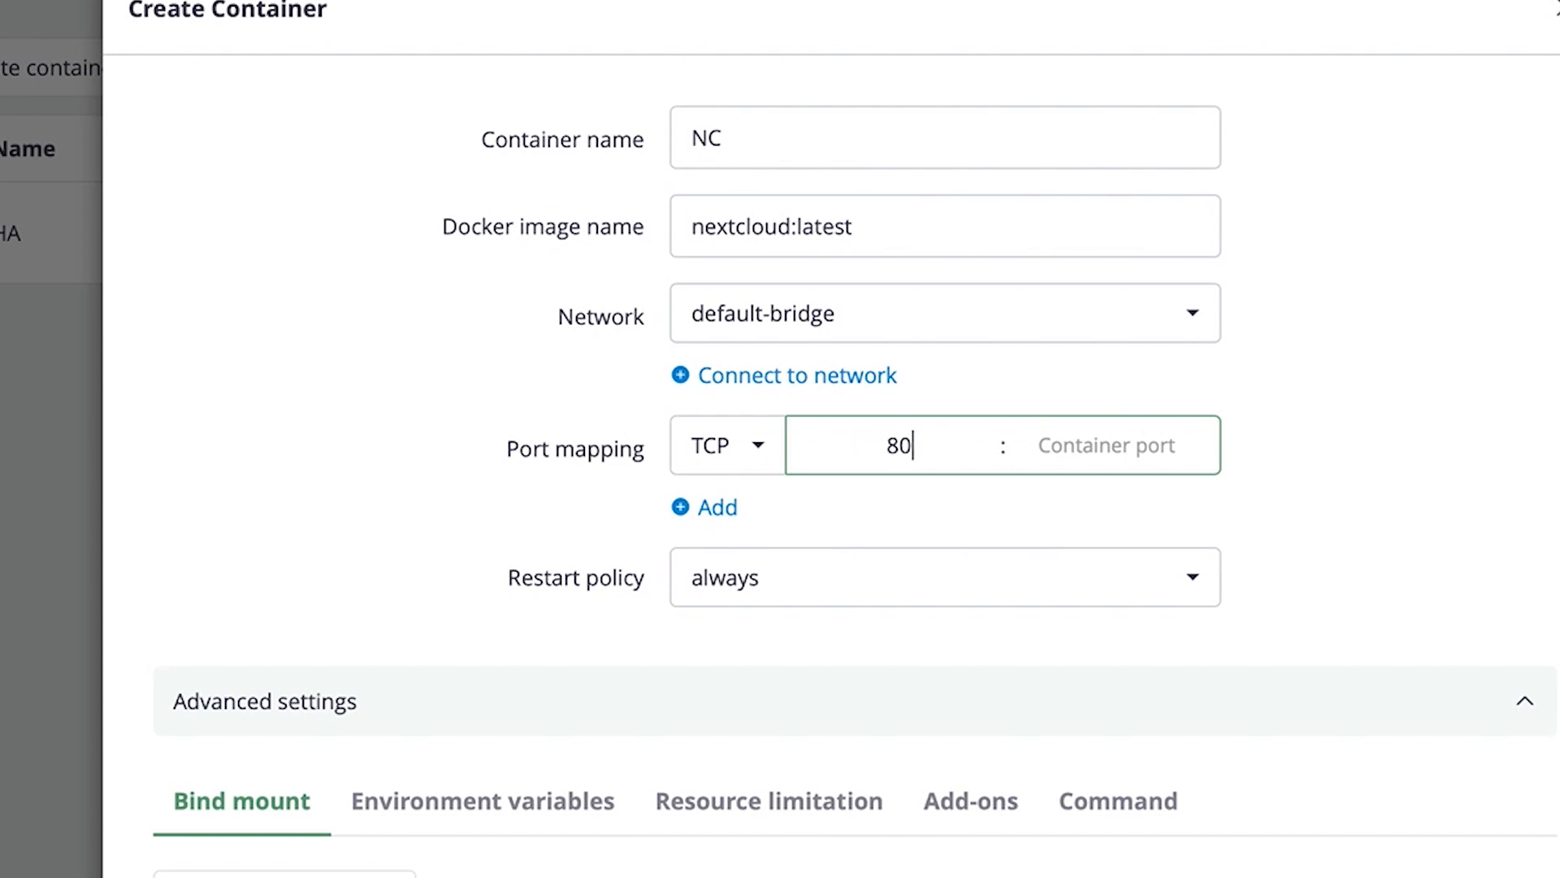
{"action": "type", "text": "80"}
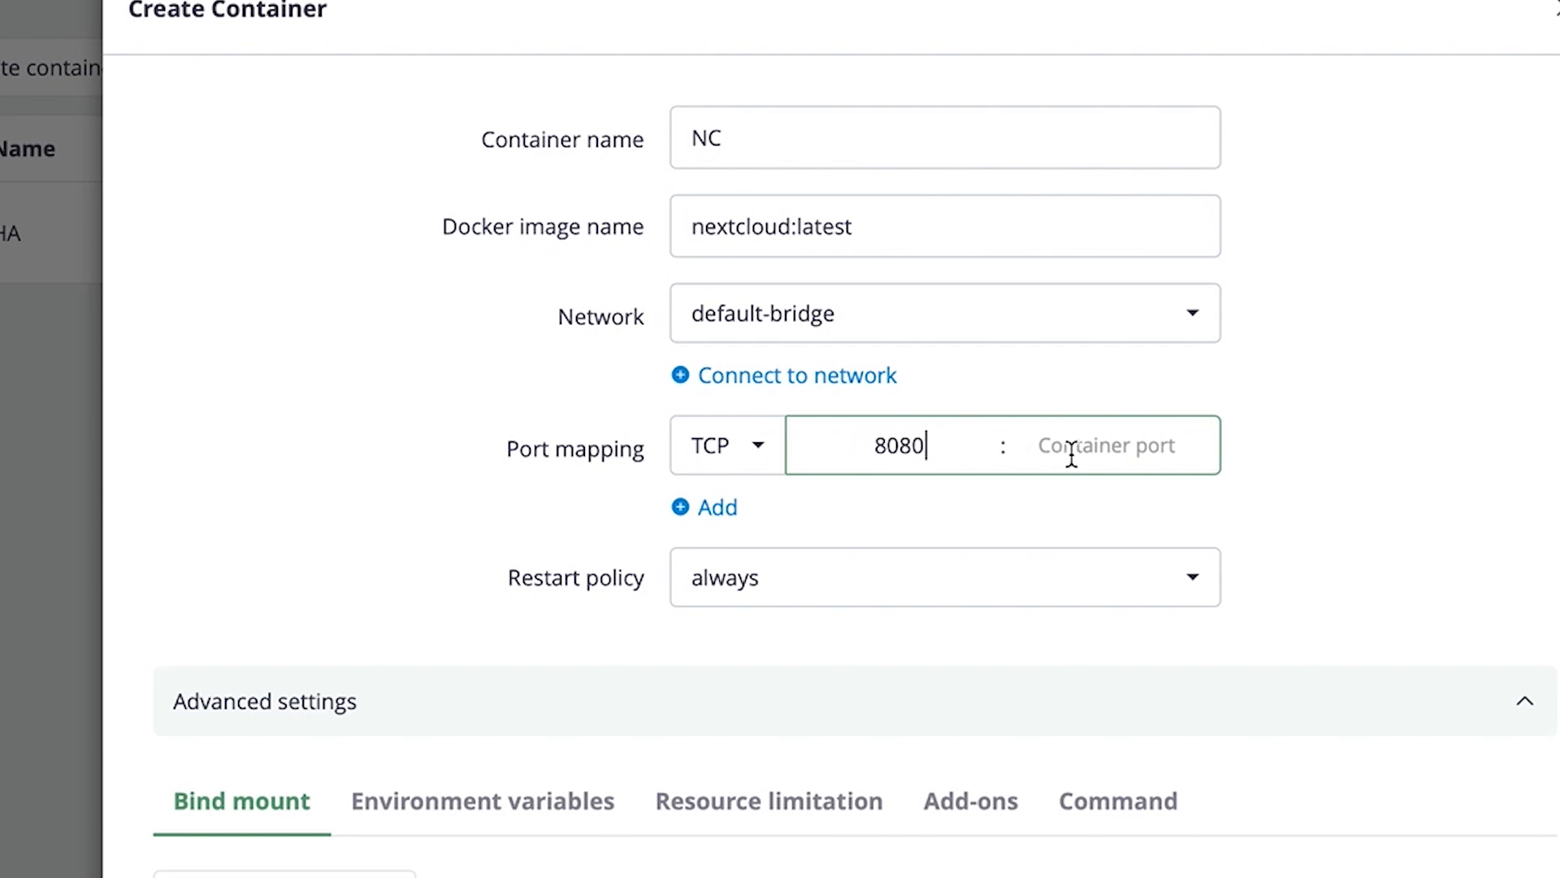
{"action": "type", "text": "80"}
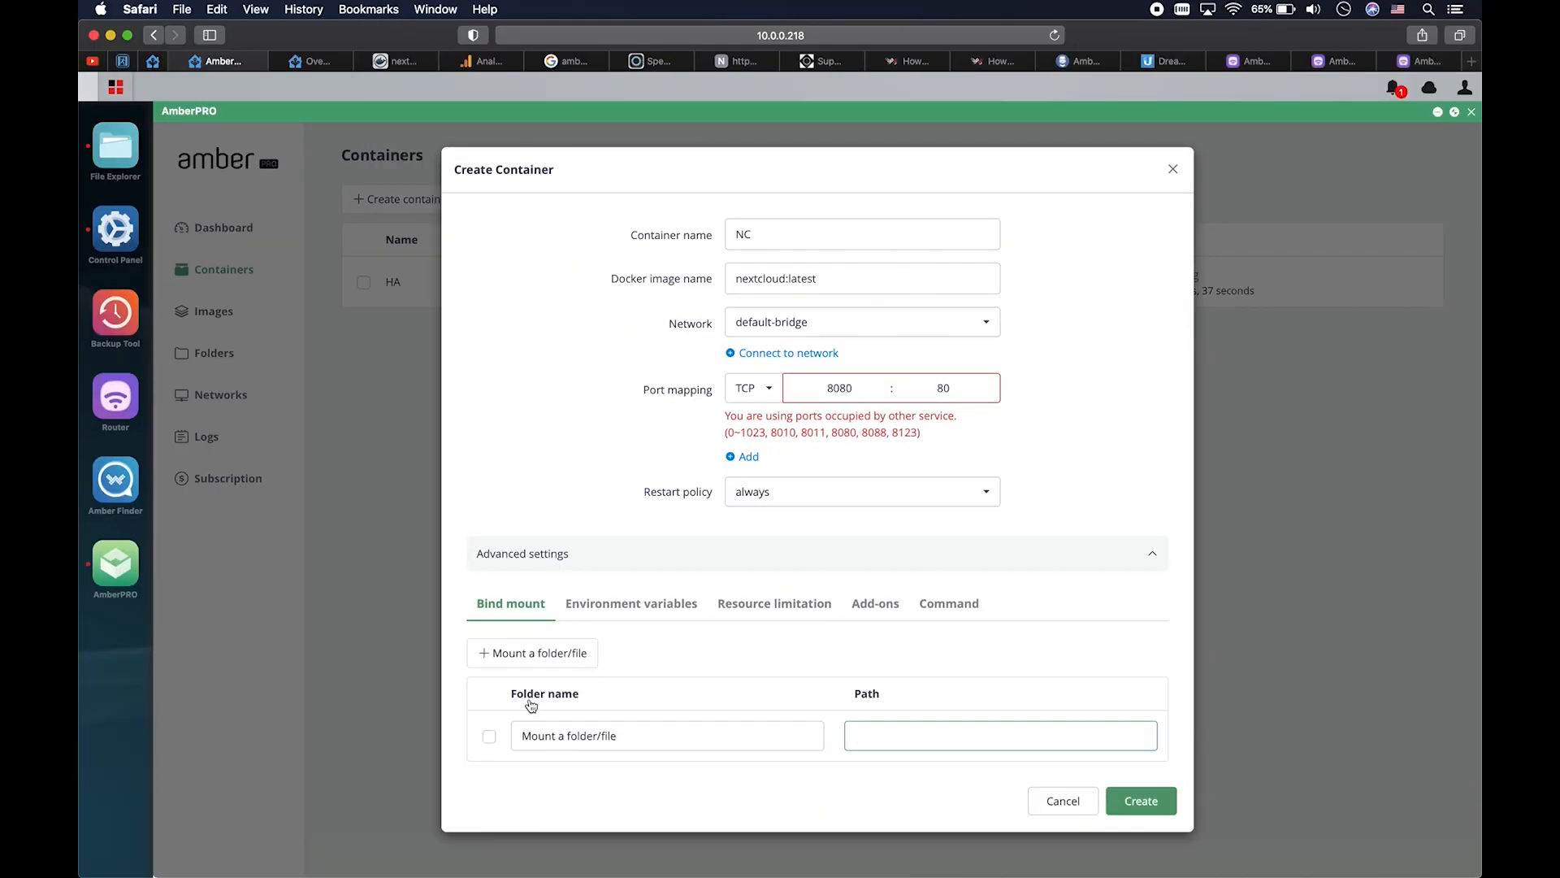
Create a new NC_storage subfolder inside the Containers shared folder.
{"action": "left_click", "coordinate": [533, 653]}
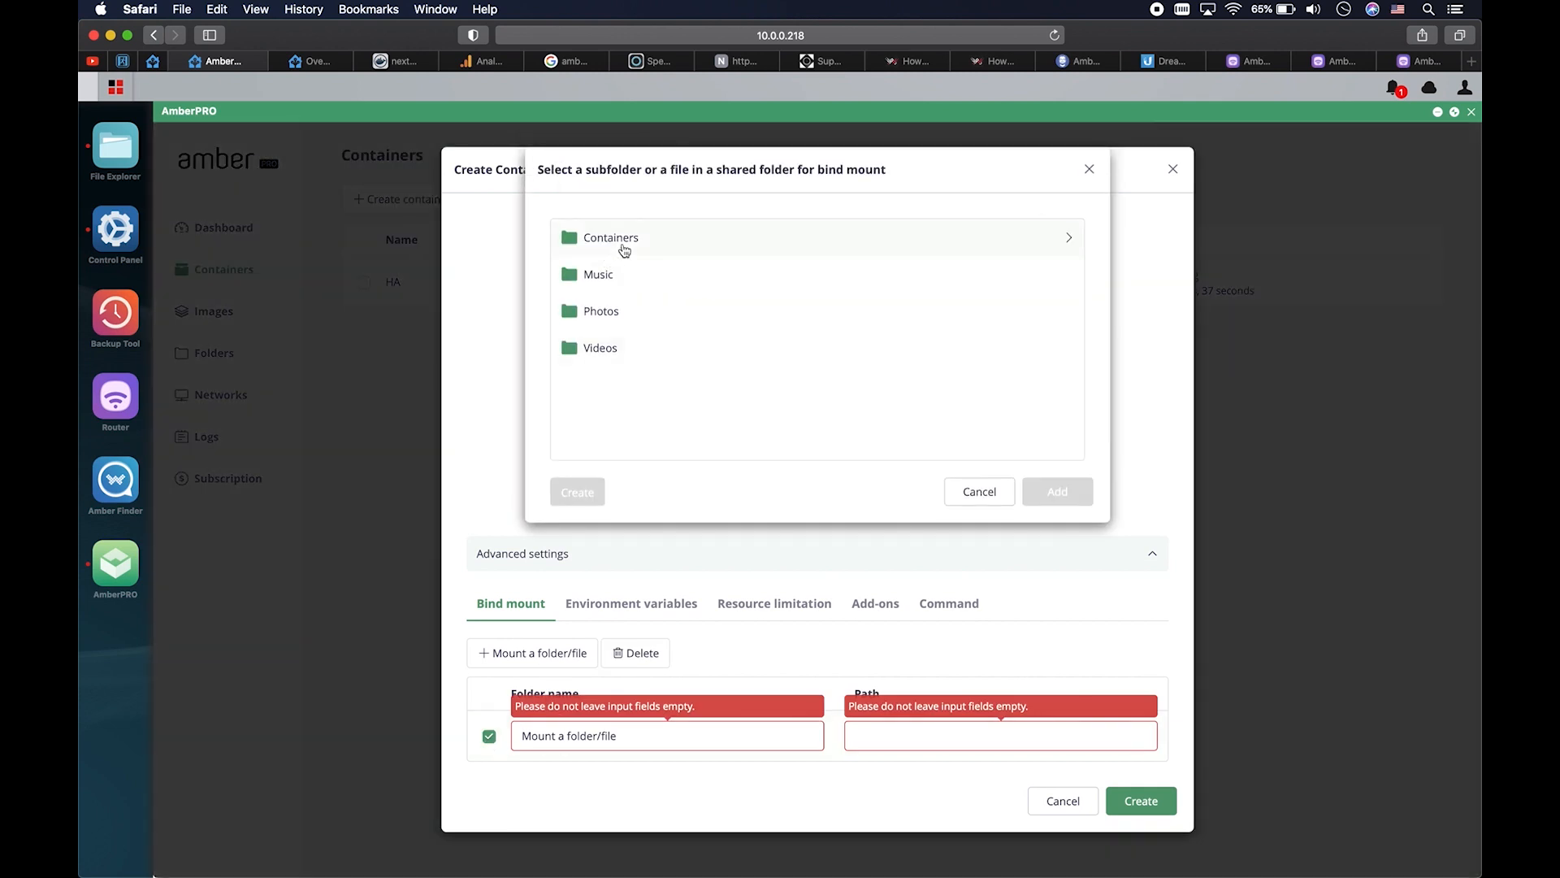
{"action": "left_click", "coordinate": [576, 491]}
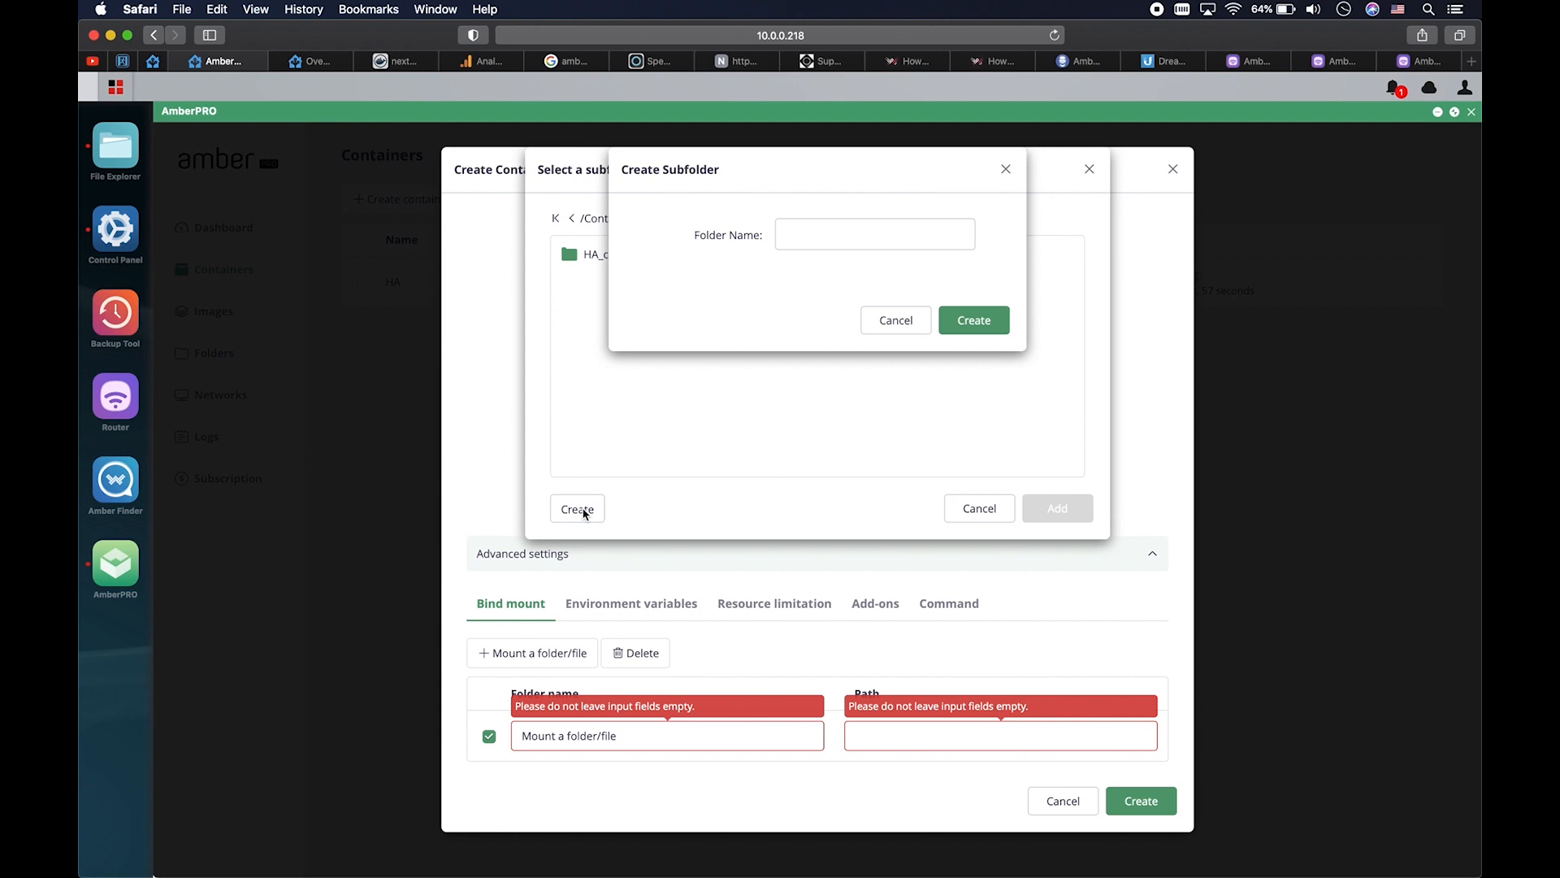
{"action": "left_click", "coordinate": [875, 234]}
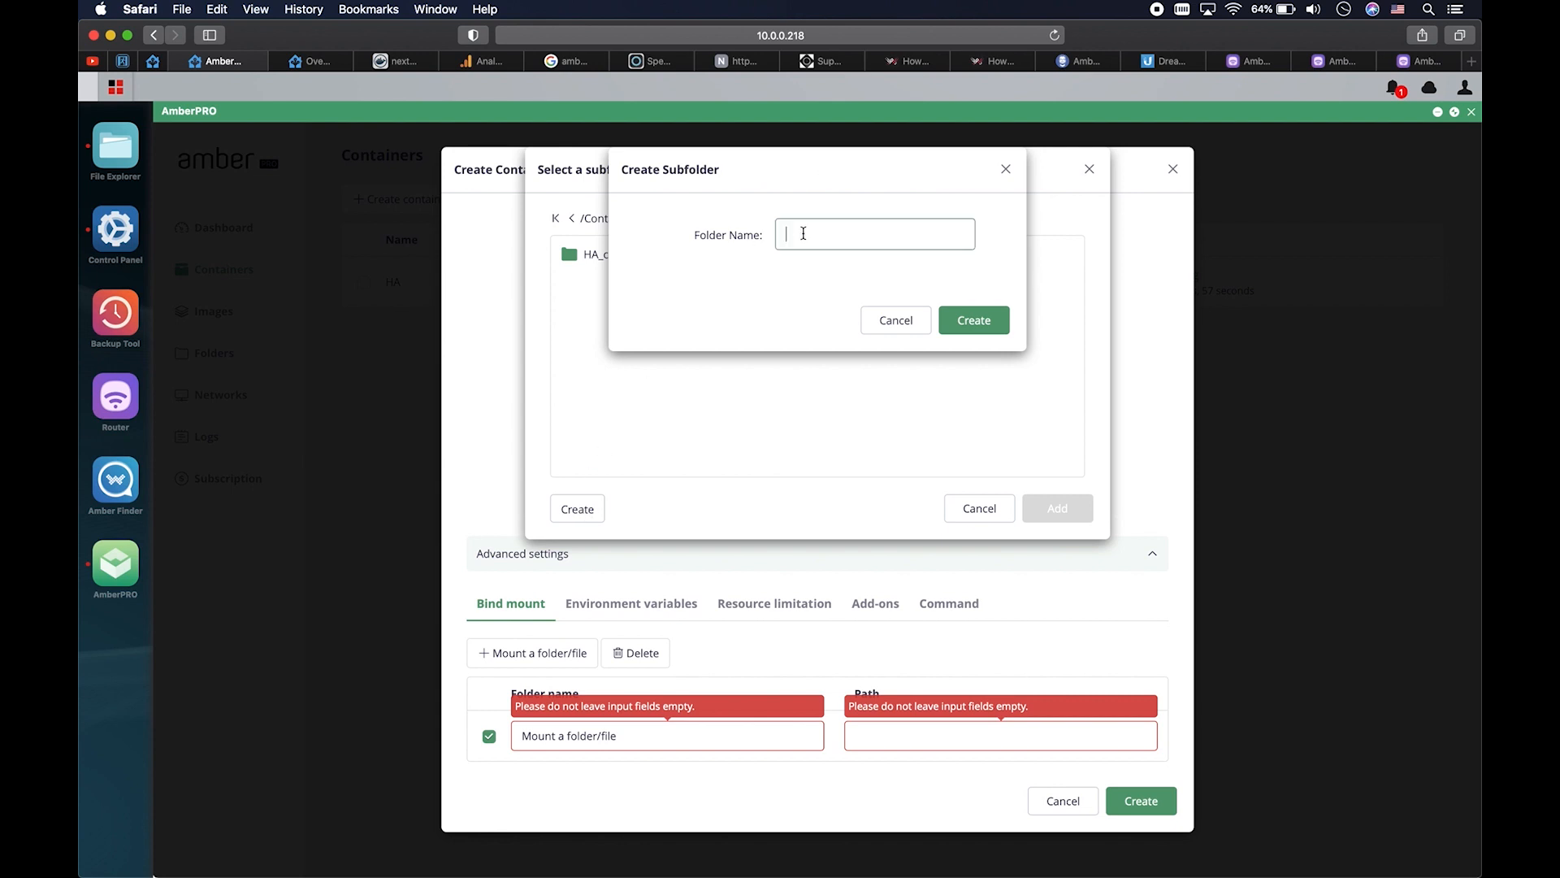
{"action": "type", "text": "NC"}
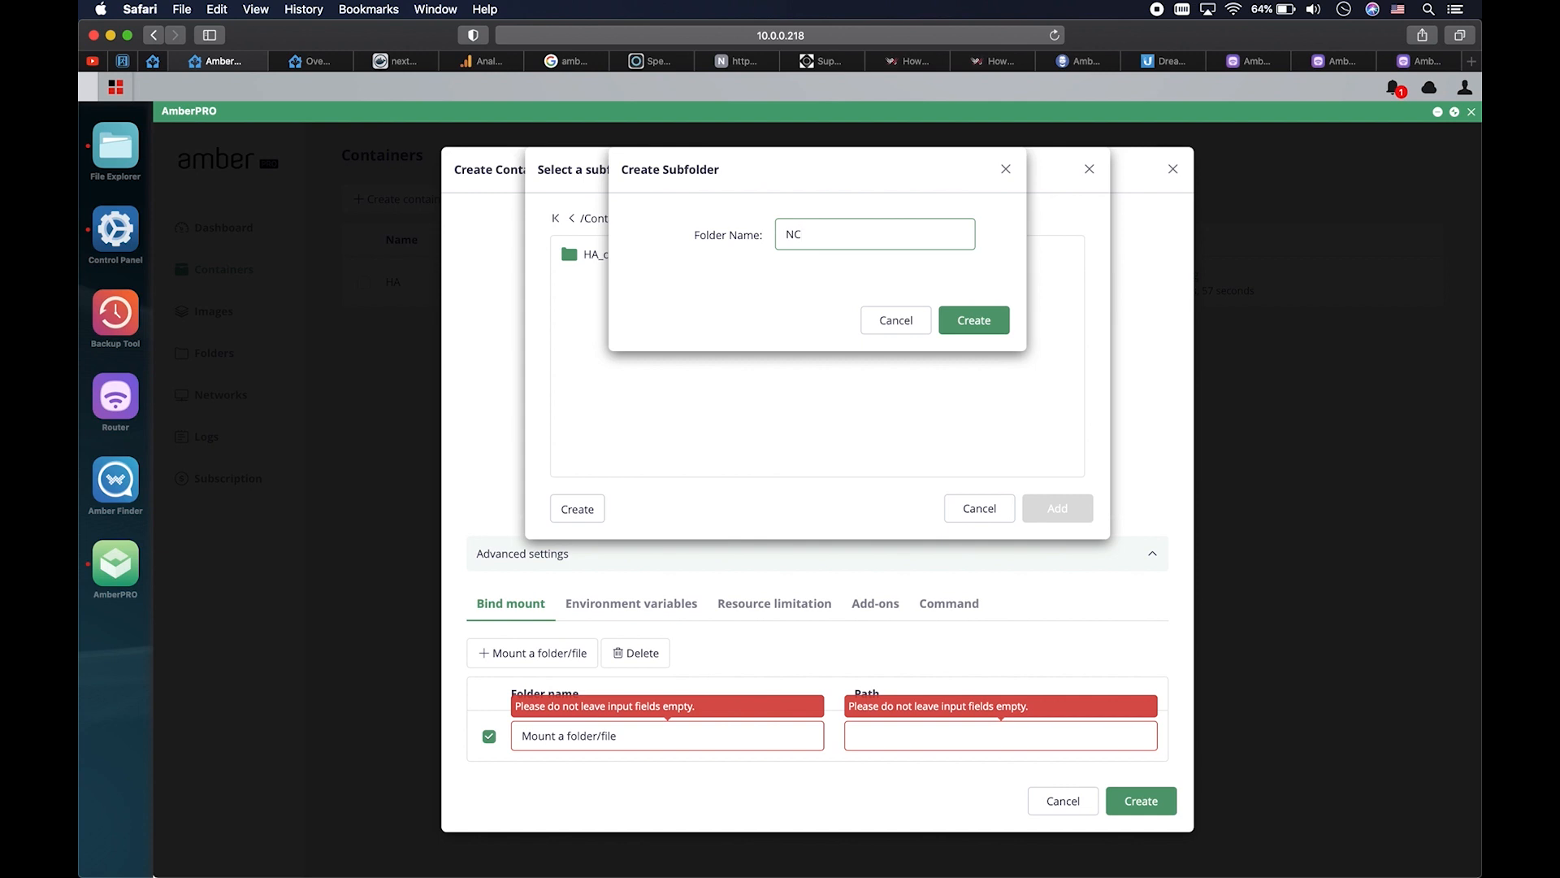
{"action": "type", "text": "_"}
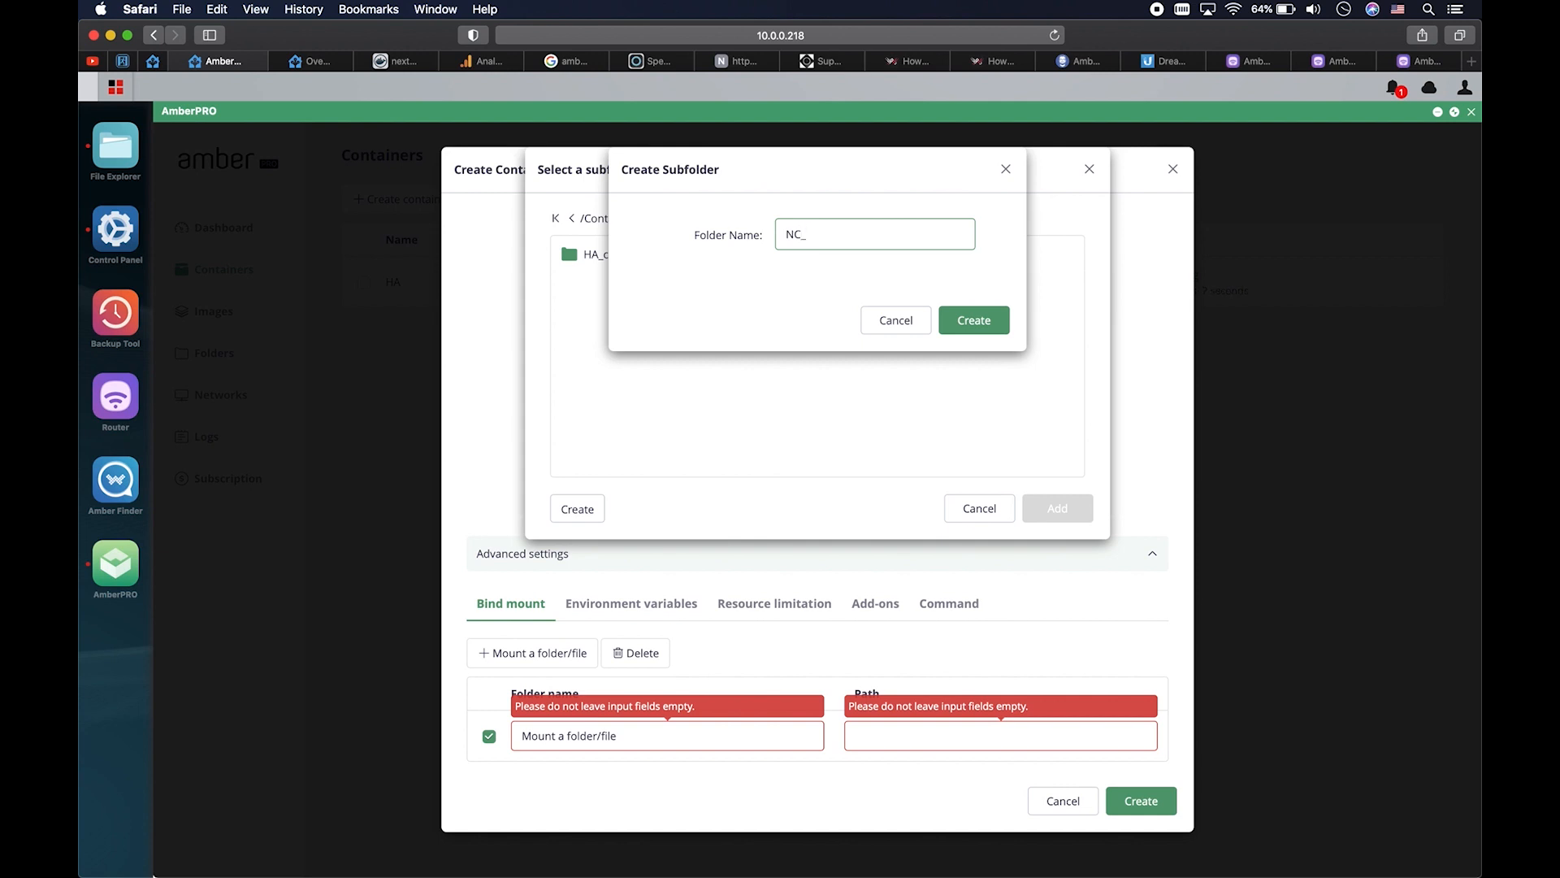
{"action": "type", "text": "storage"}
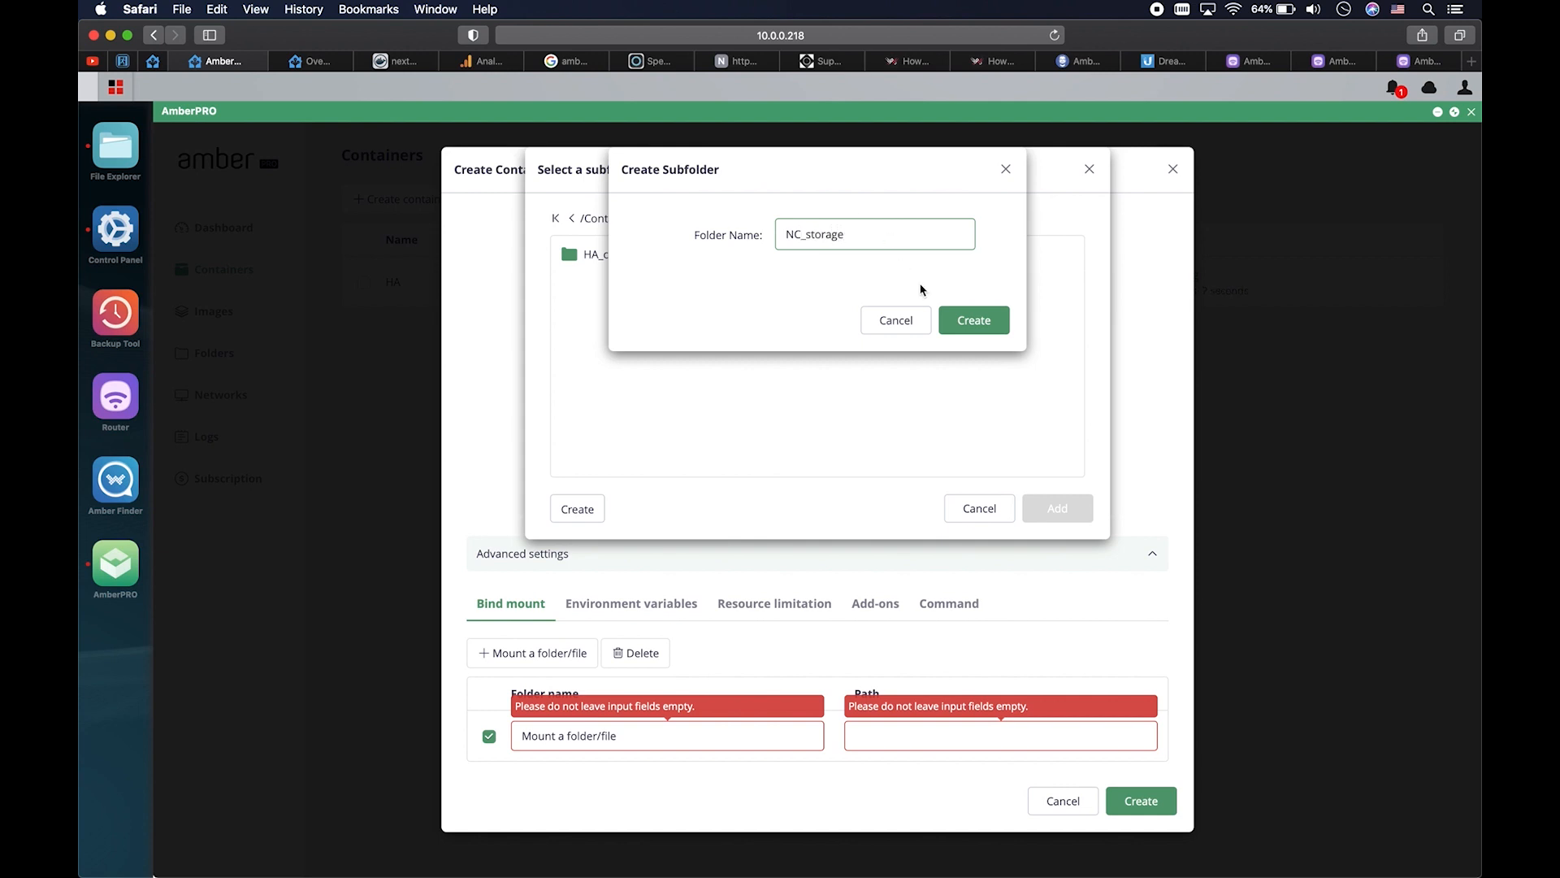
{"action": "left_click", "coordinate": [972, 320]}
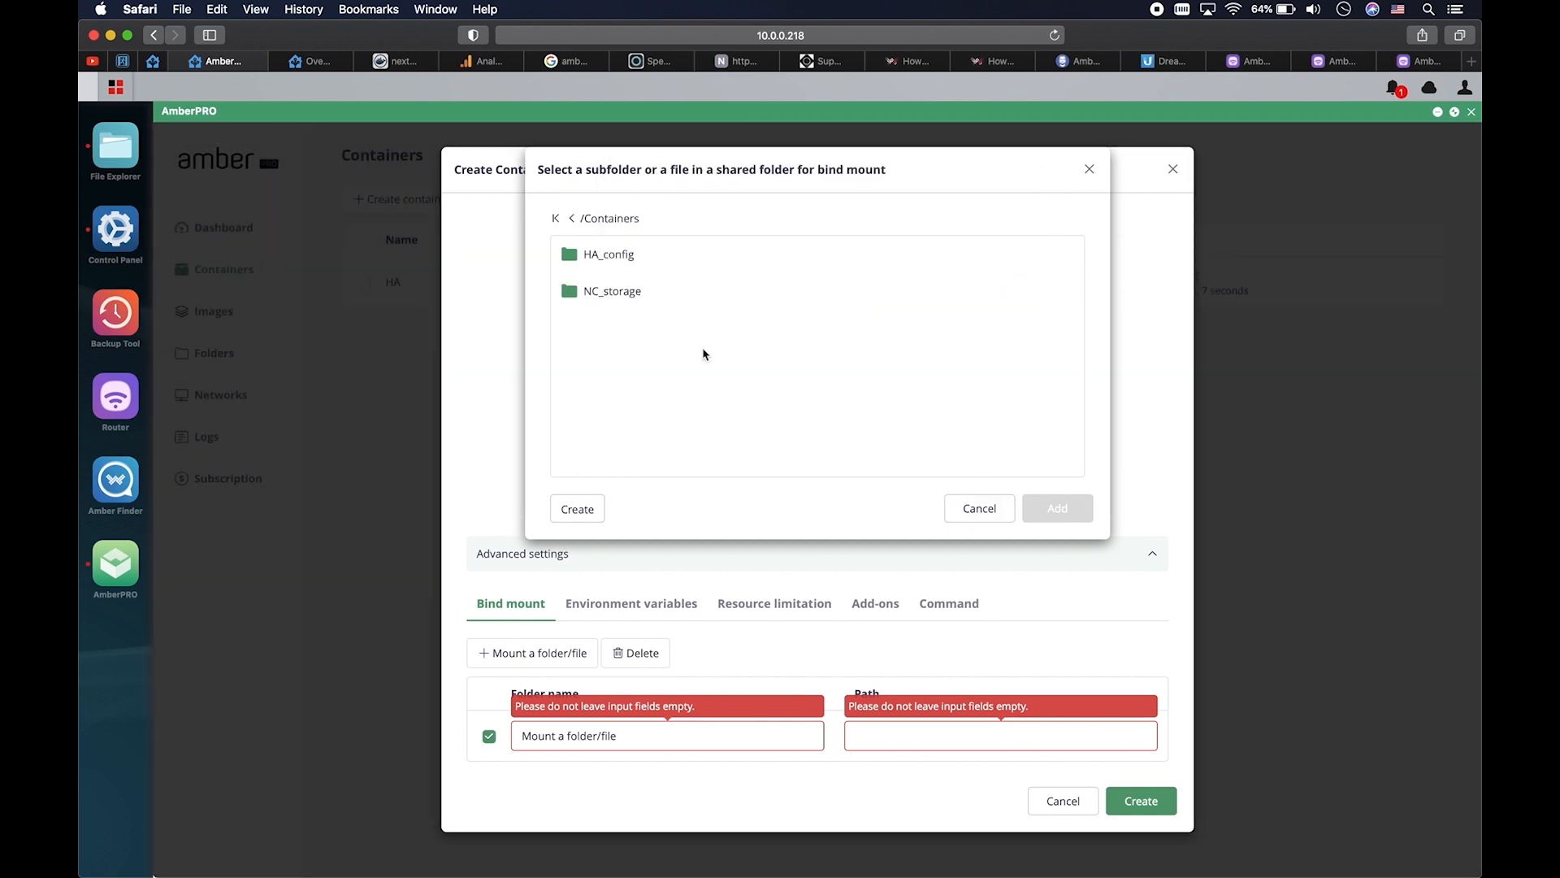
Mount NC_storage at /var/www/html/, change host port to 8888, and create the container.
{"action": "left_click", "coordinate": [1057, 509]}
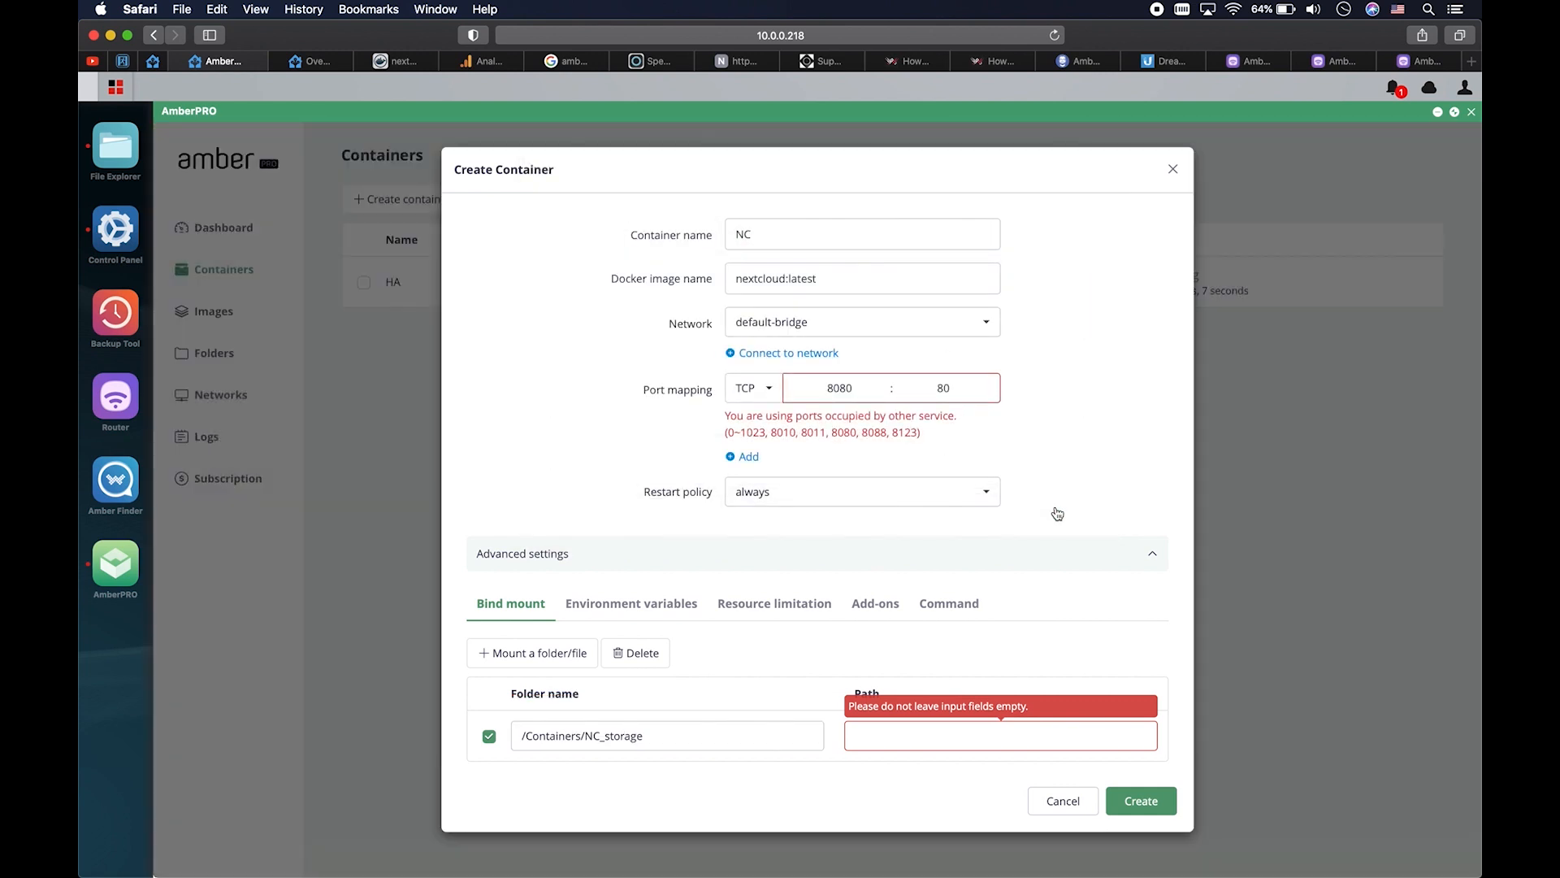
{"action": "type", "text": "/"}
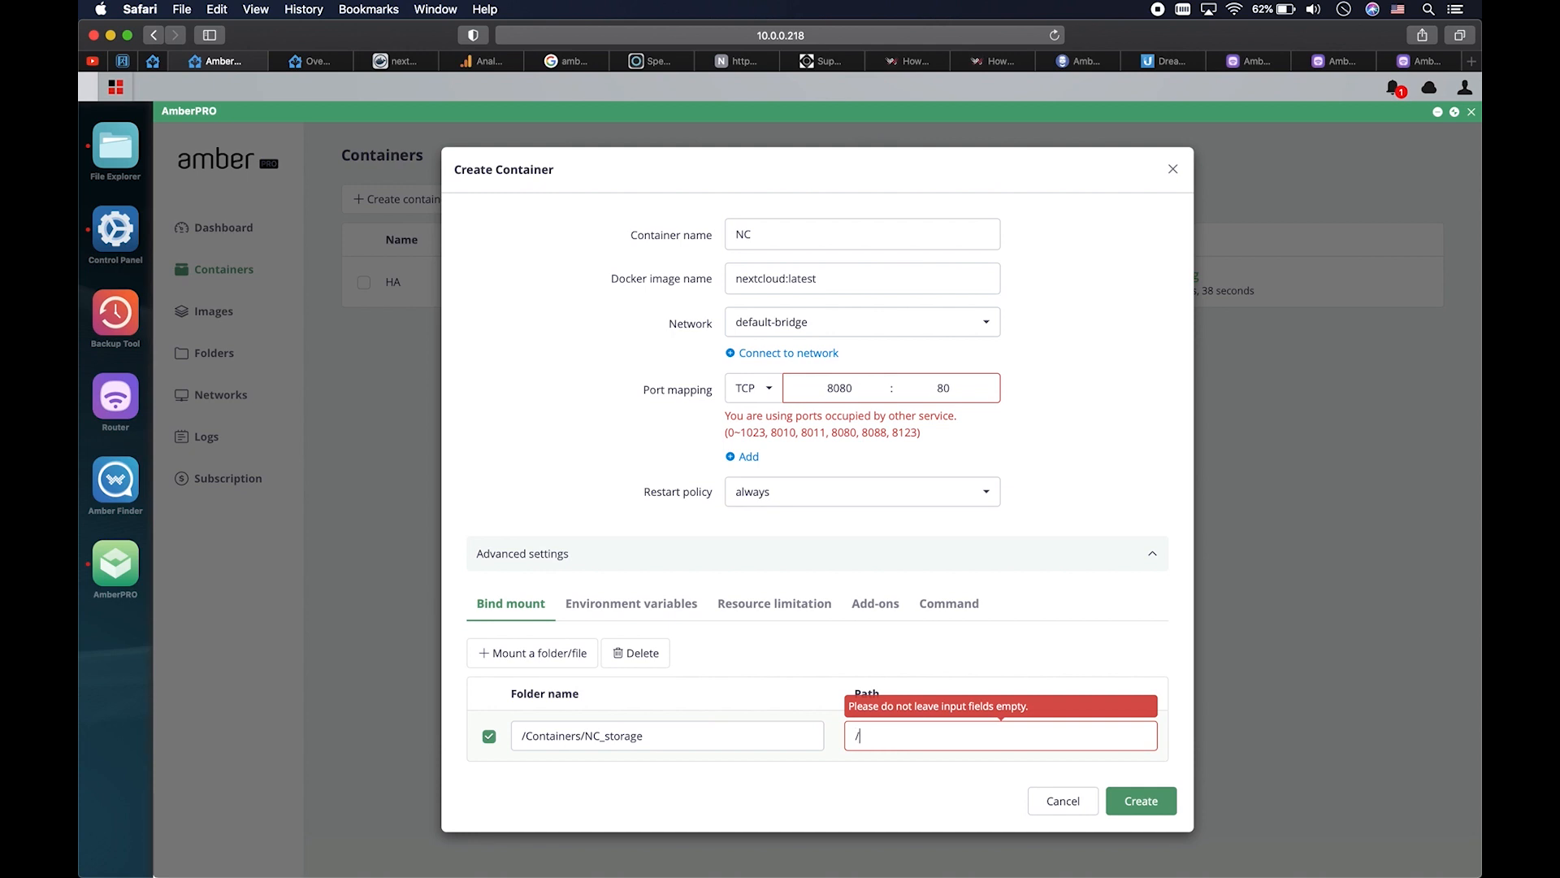
{"action": "type", "text": "var/www"}
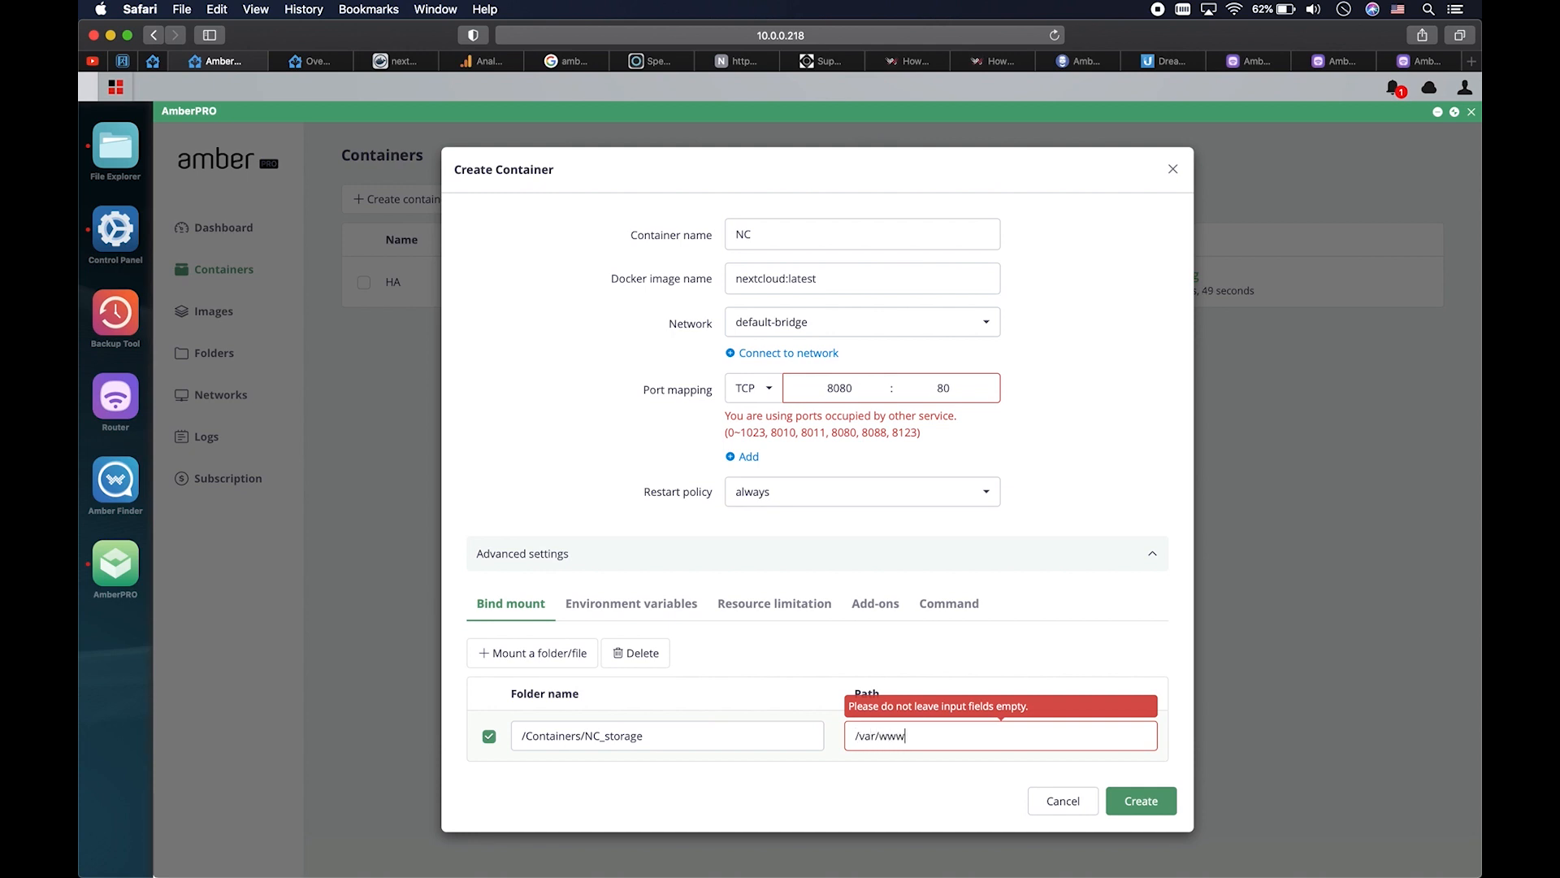
{"action": "type", "text": "/"}
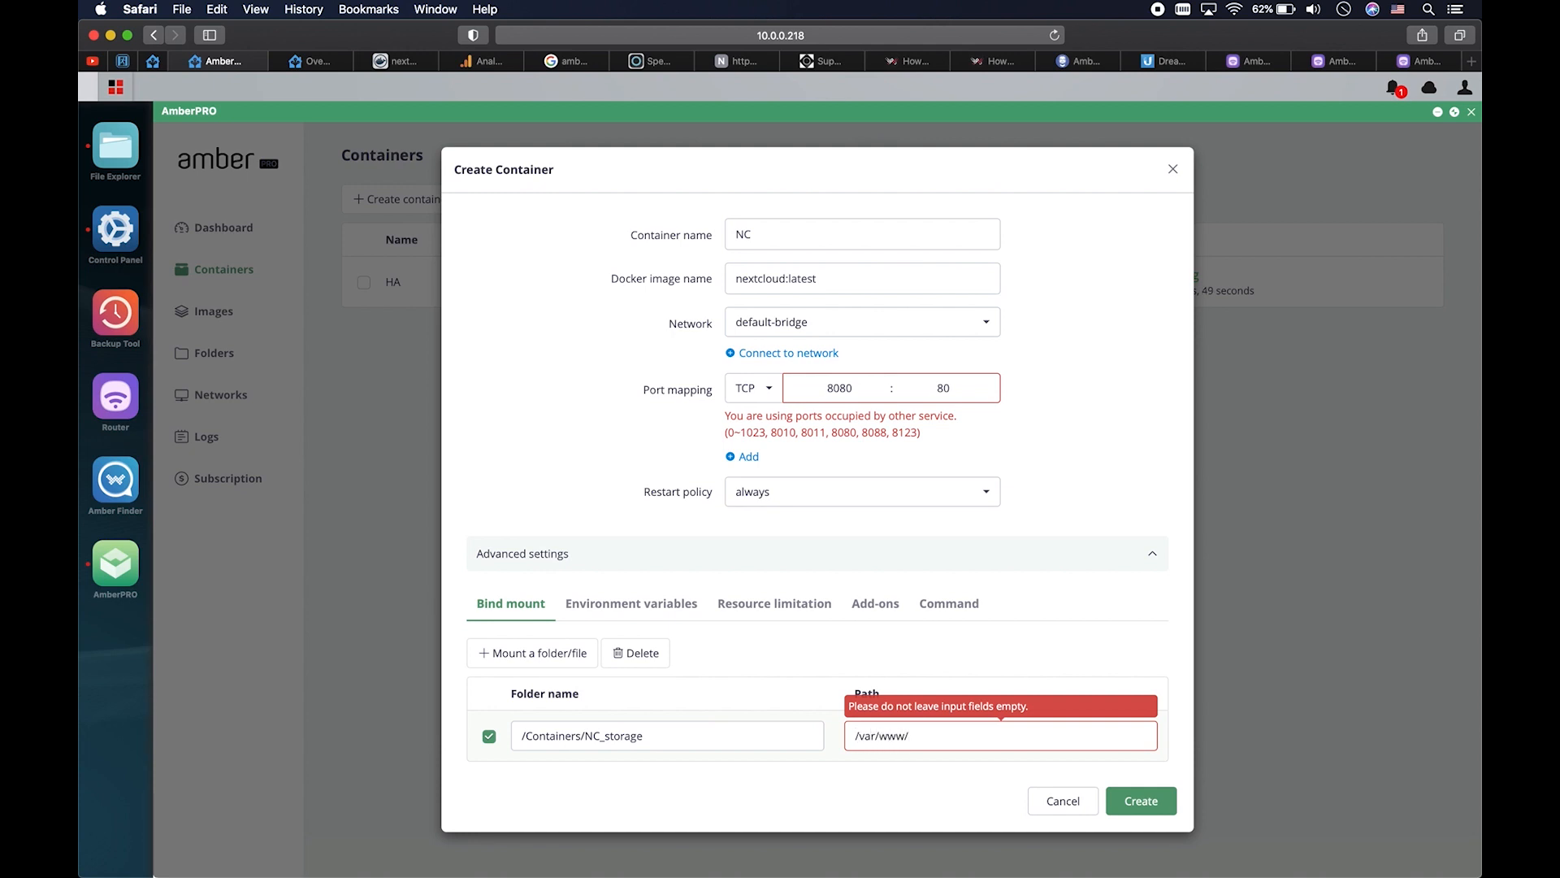
{"action": "type", "text": "html/"}
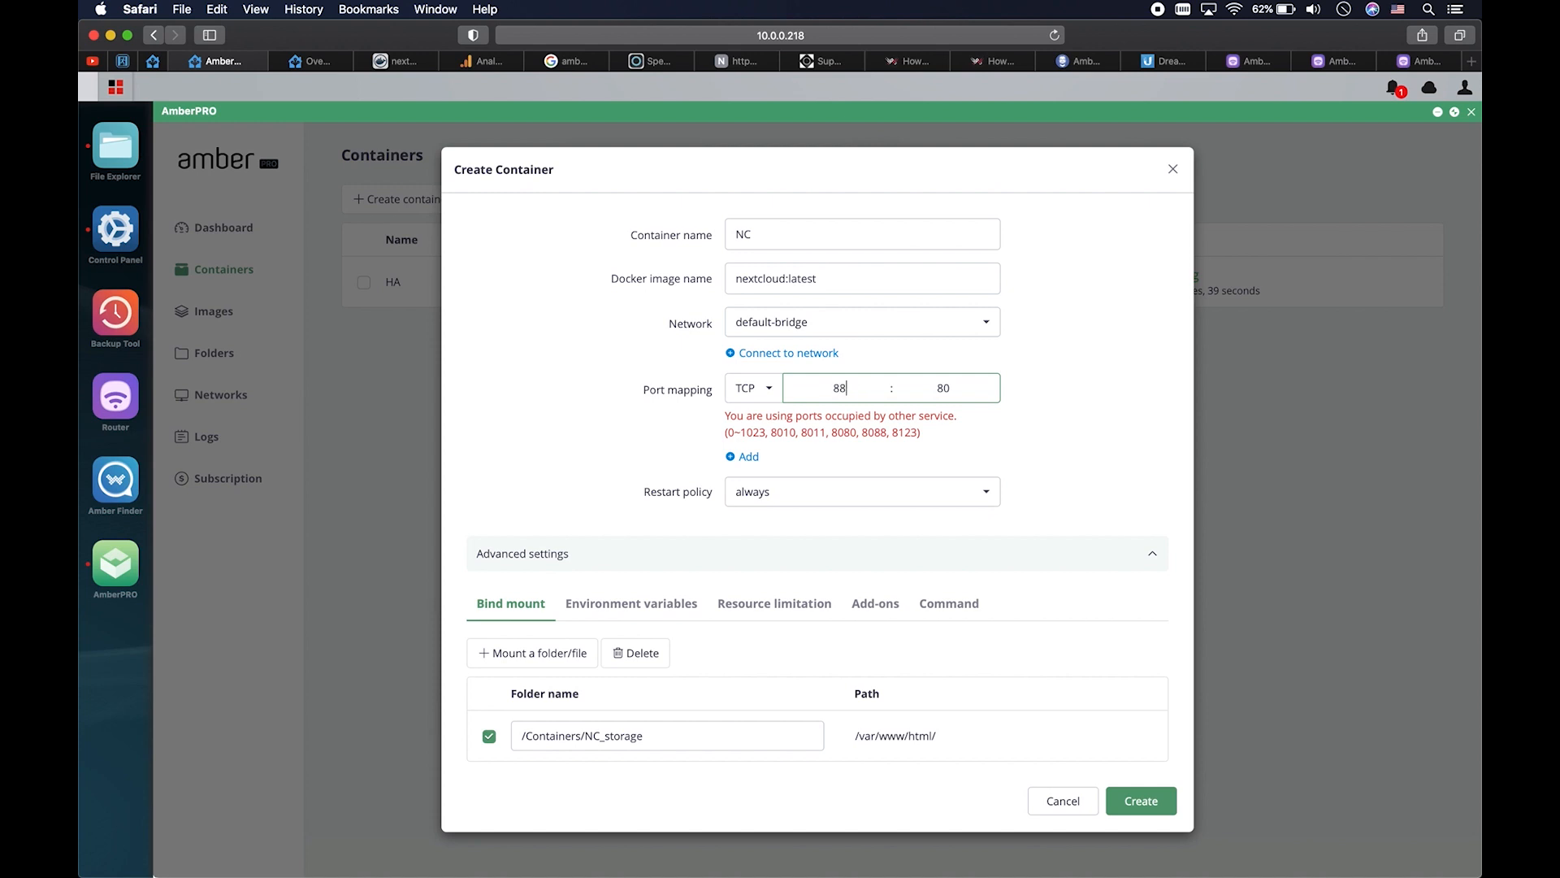
{"action": "type", "text": "88"}
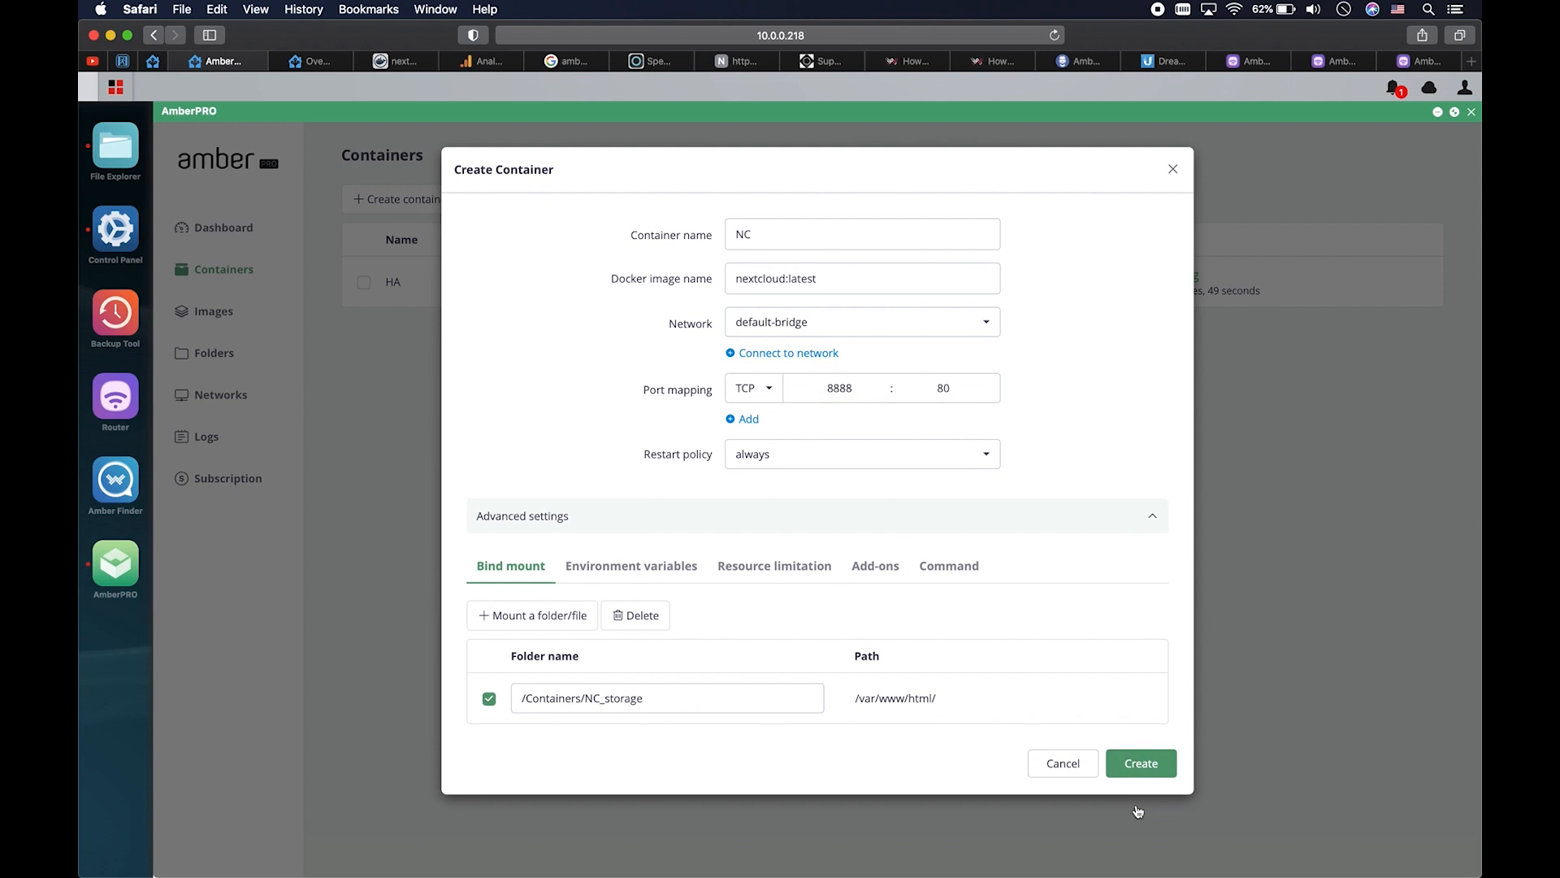
{"action": "left_click", "coordinate": [1142, 764]}
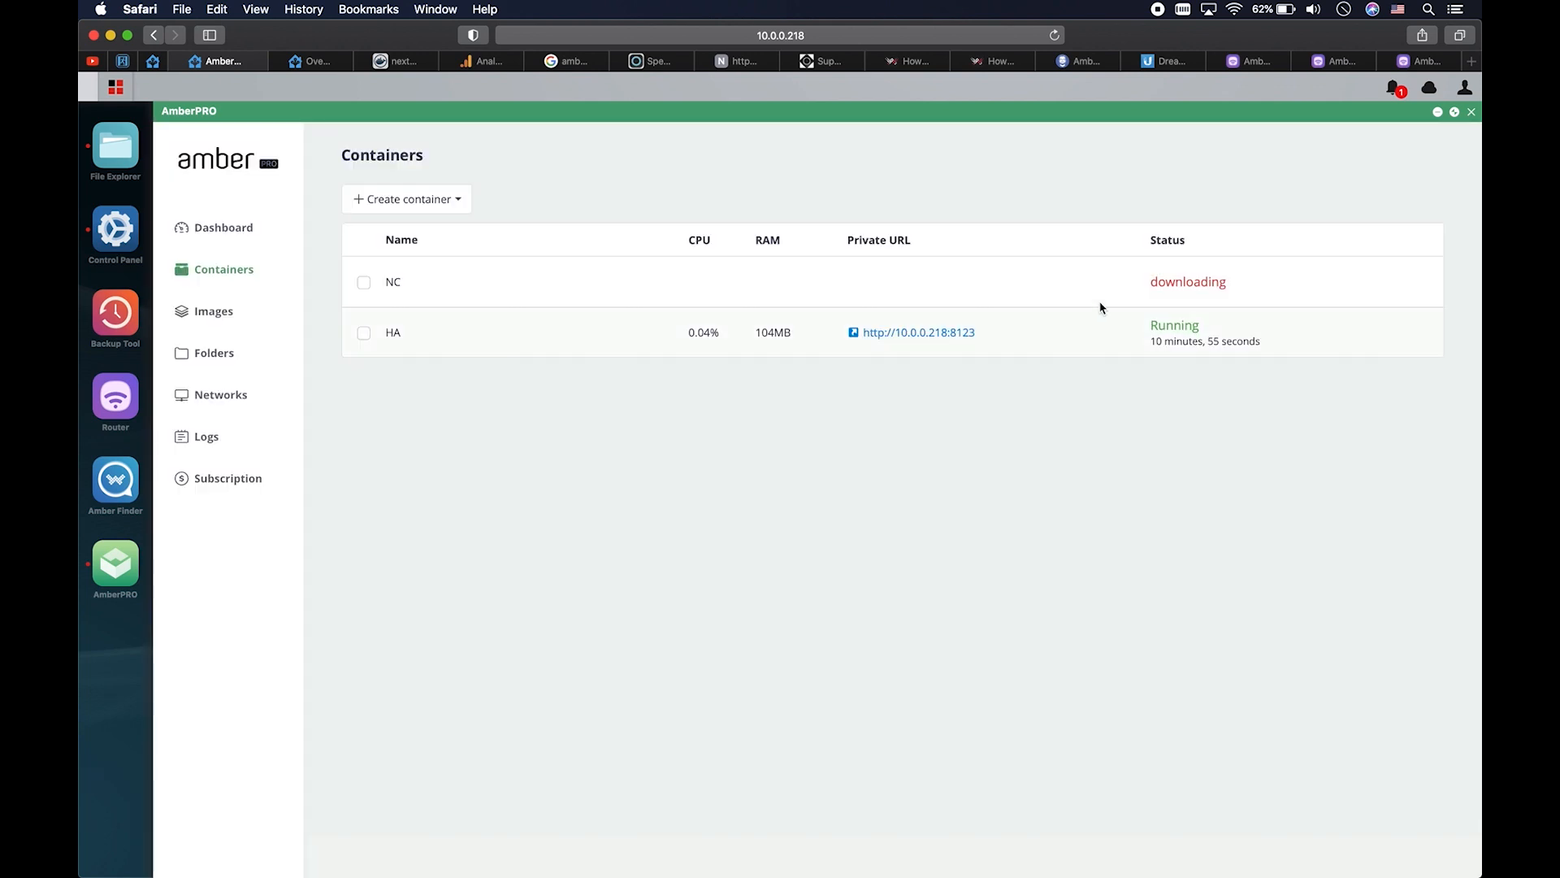
{"action": "mouse_move", "coordinate": [1147, 303]}
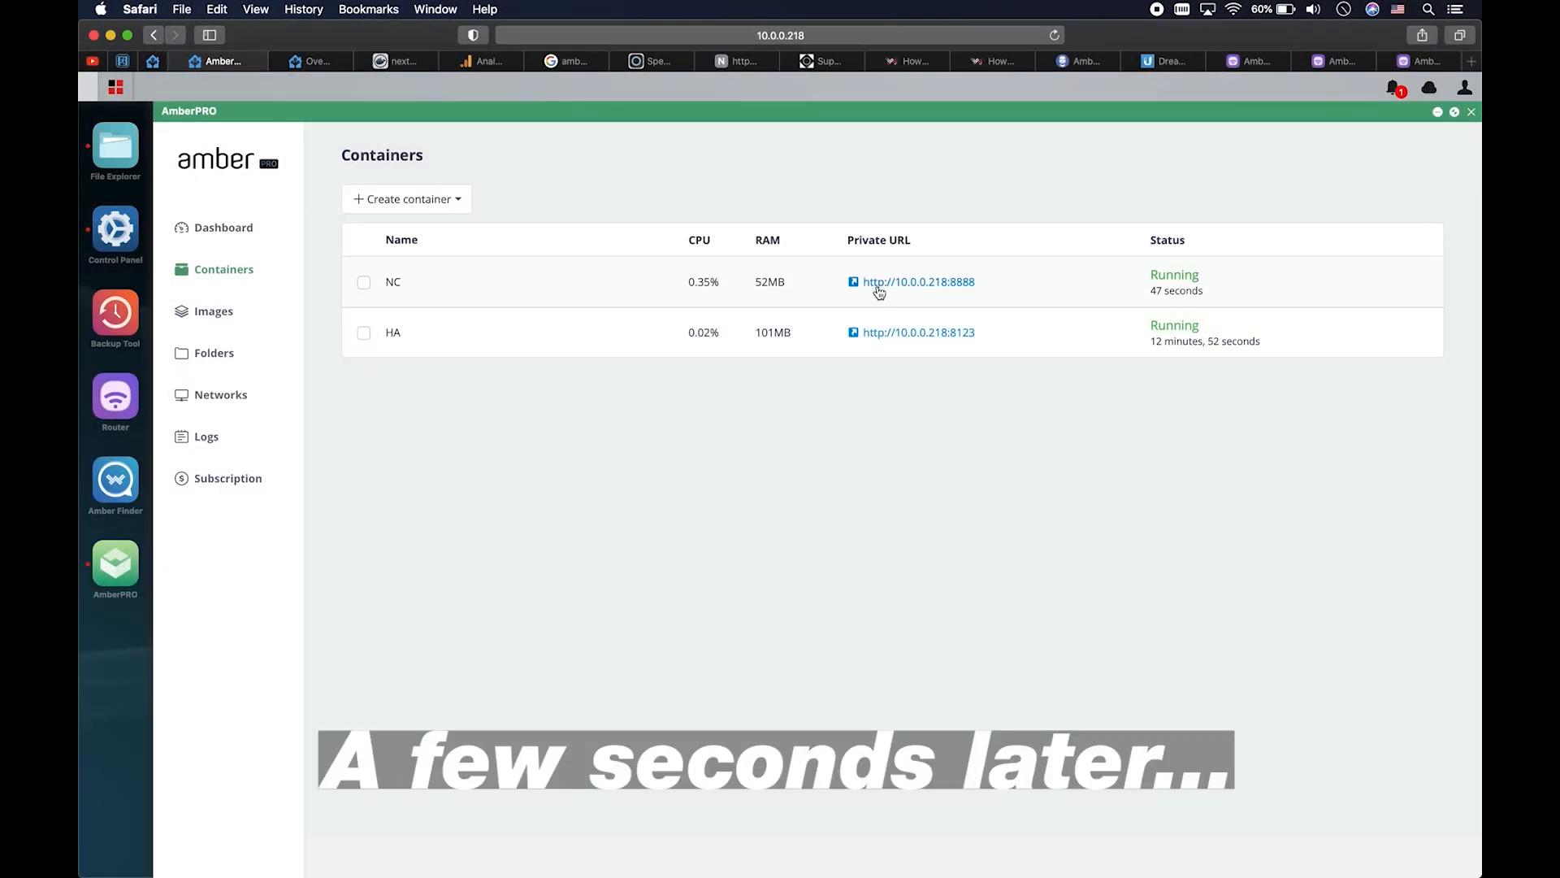
{"action": "mouse_move", "coordinate": [902, 288]}
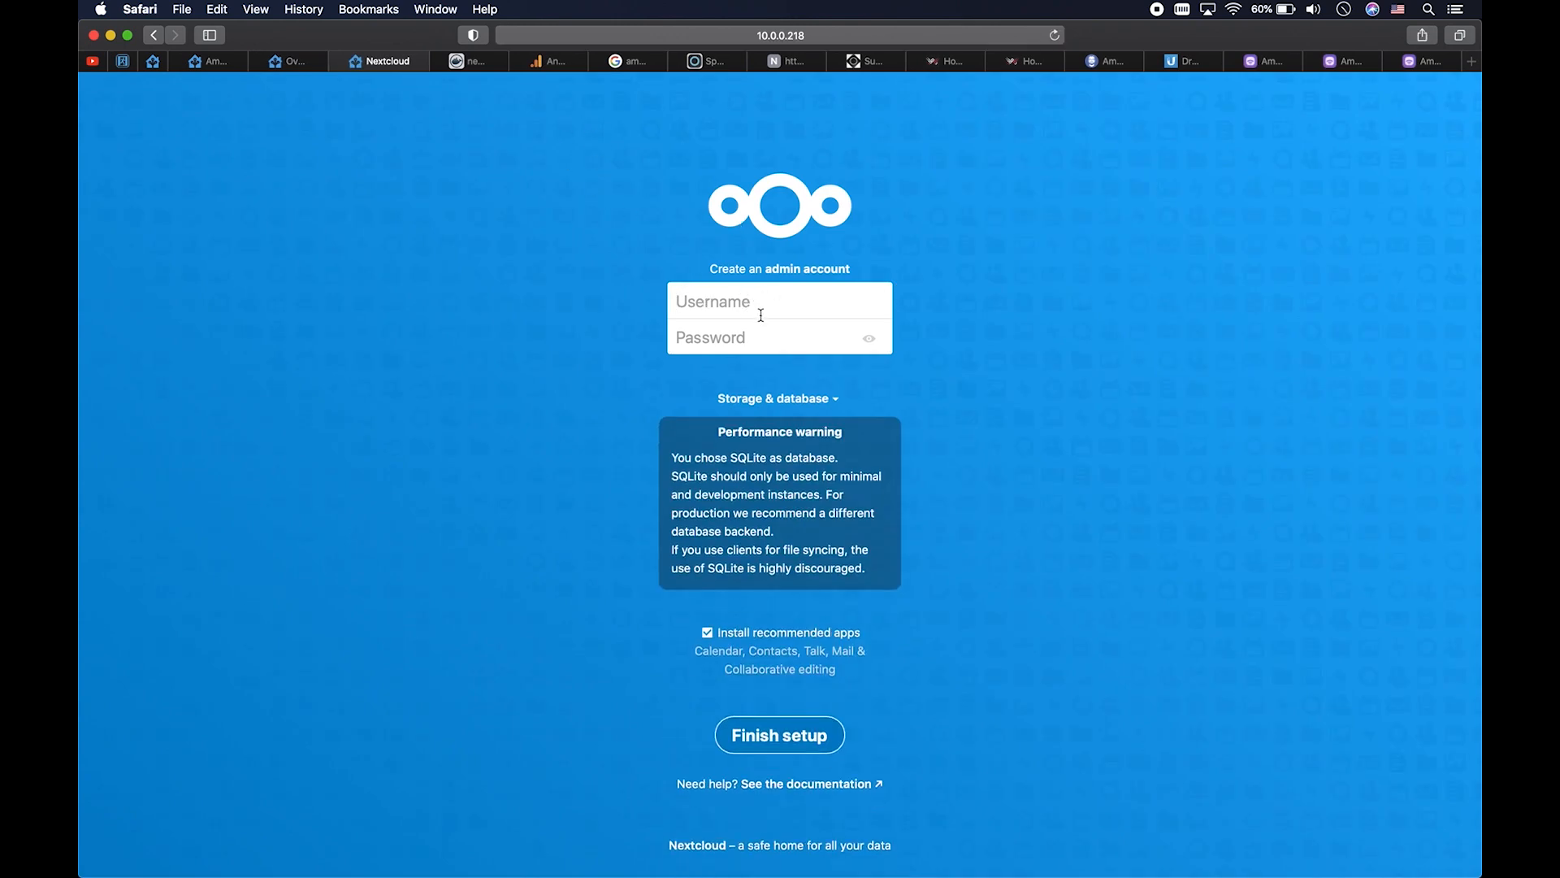
{"action": "mouse_move", "coordinate": [874, 510]}
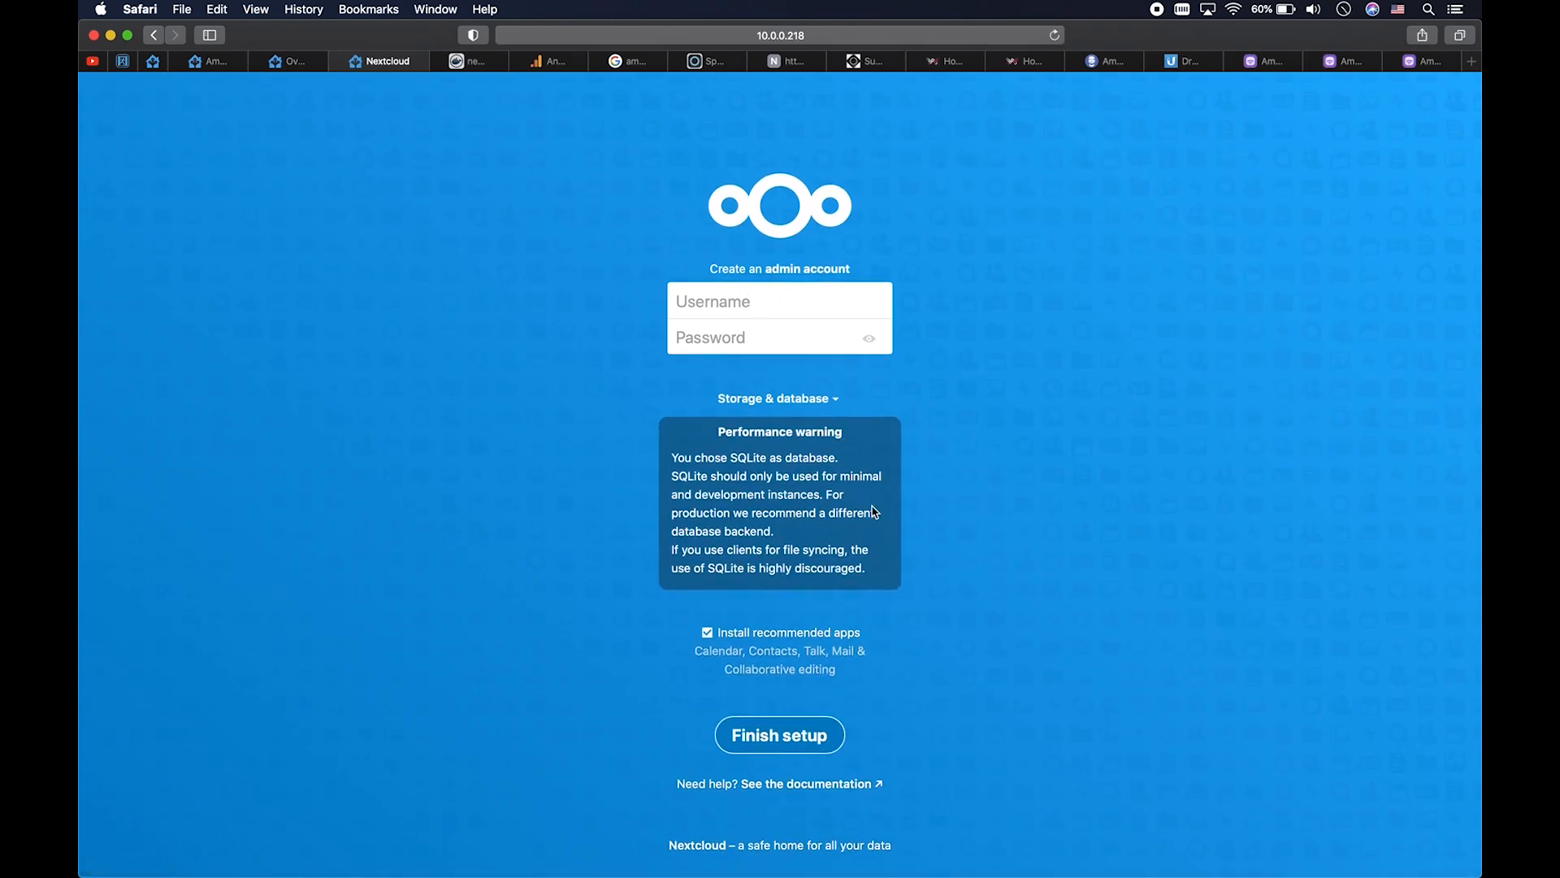
{"action": "left_click", "coordinate": [210, 60]}
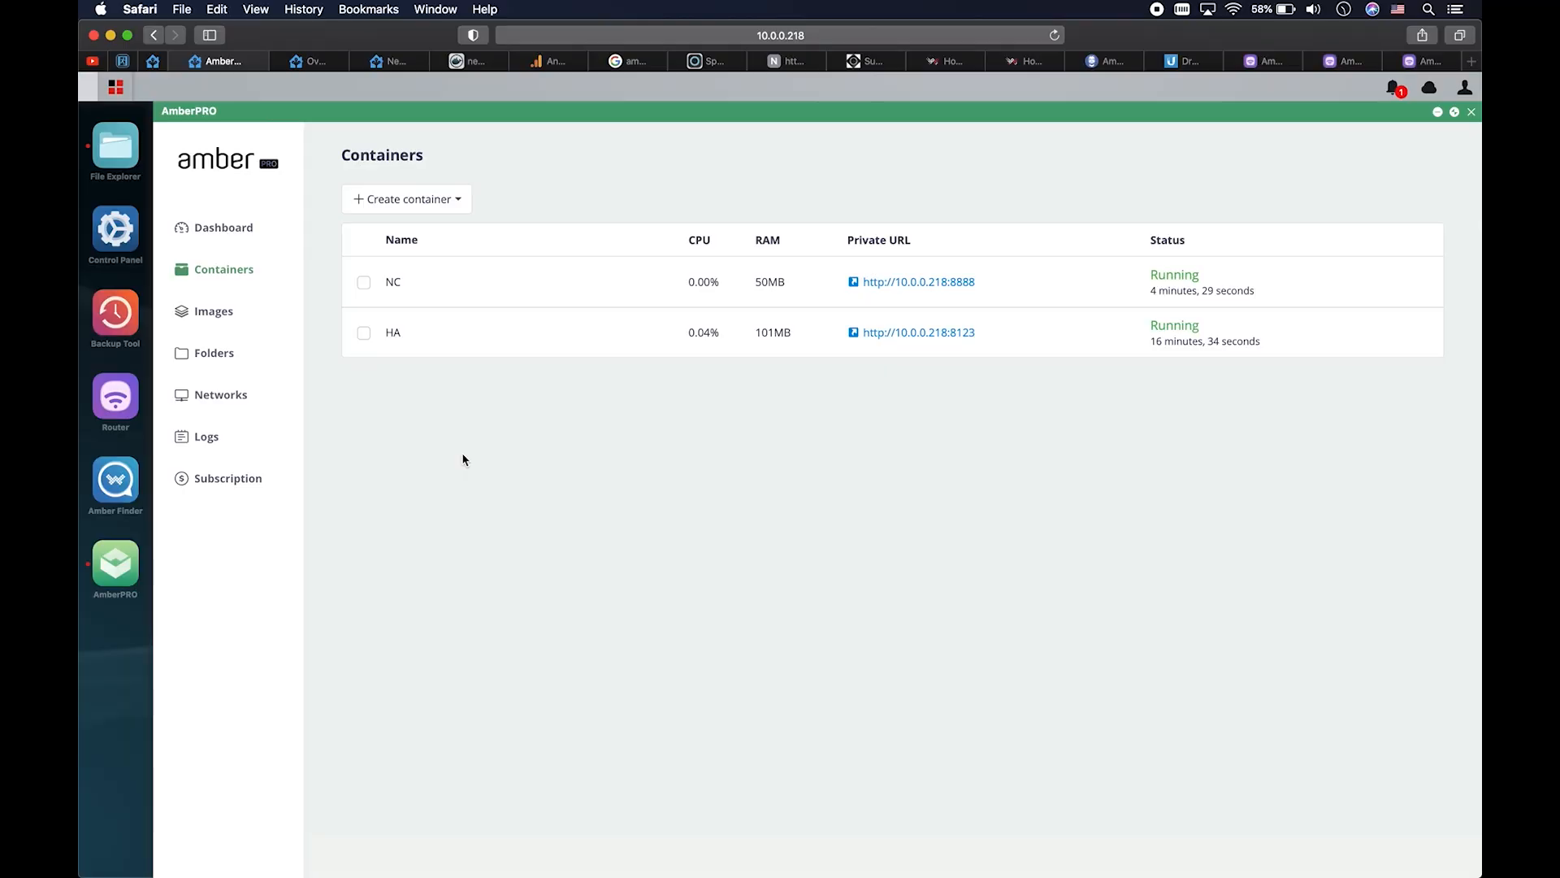
{"action": "mouse_move", "coordinate": [450, 449]}
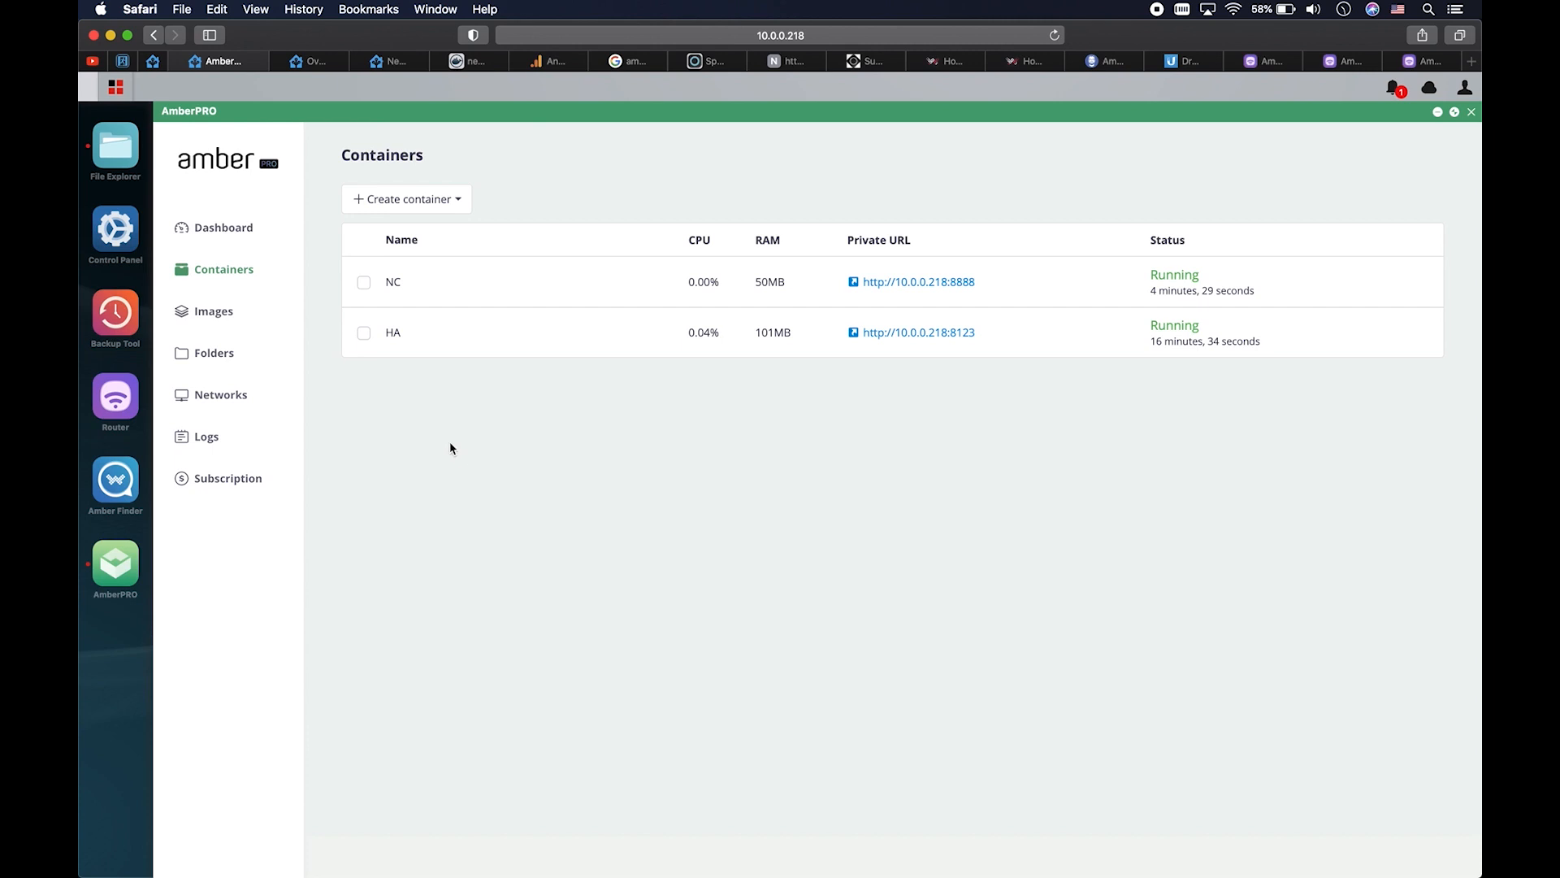
{"action": "mouse_move", "coordinate": [517, 365]}
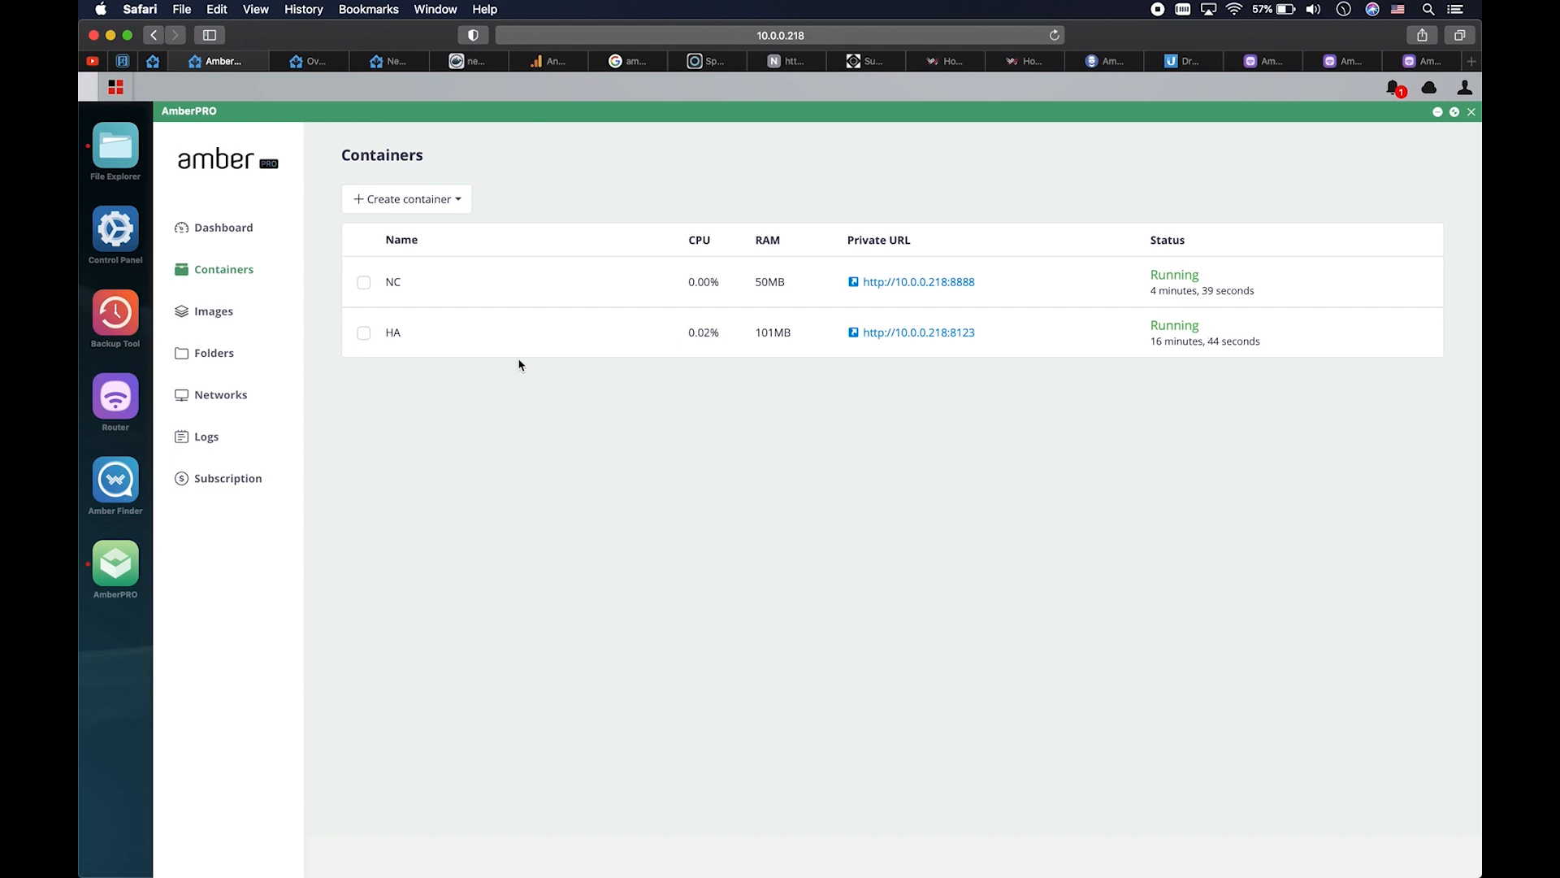
{"action": "mouse_move", "coordinate": [299, 334]}
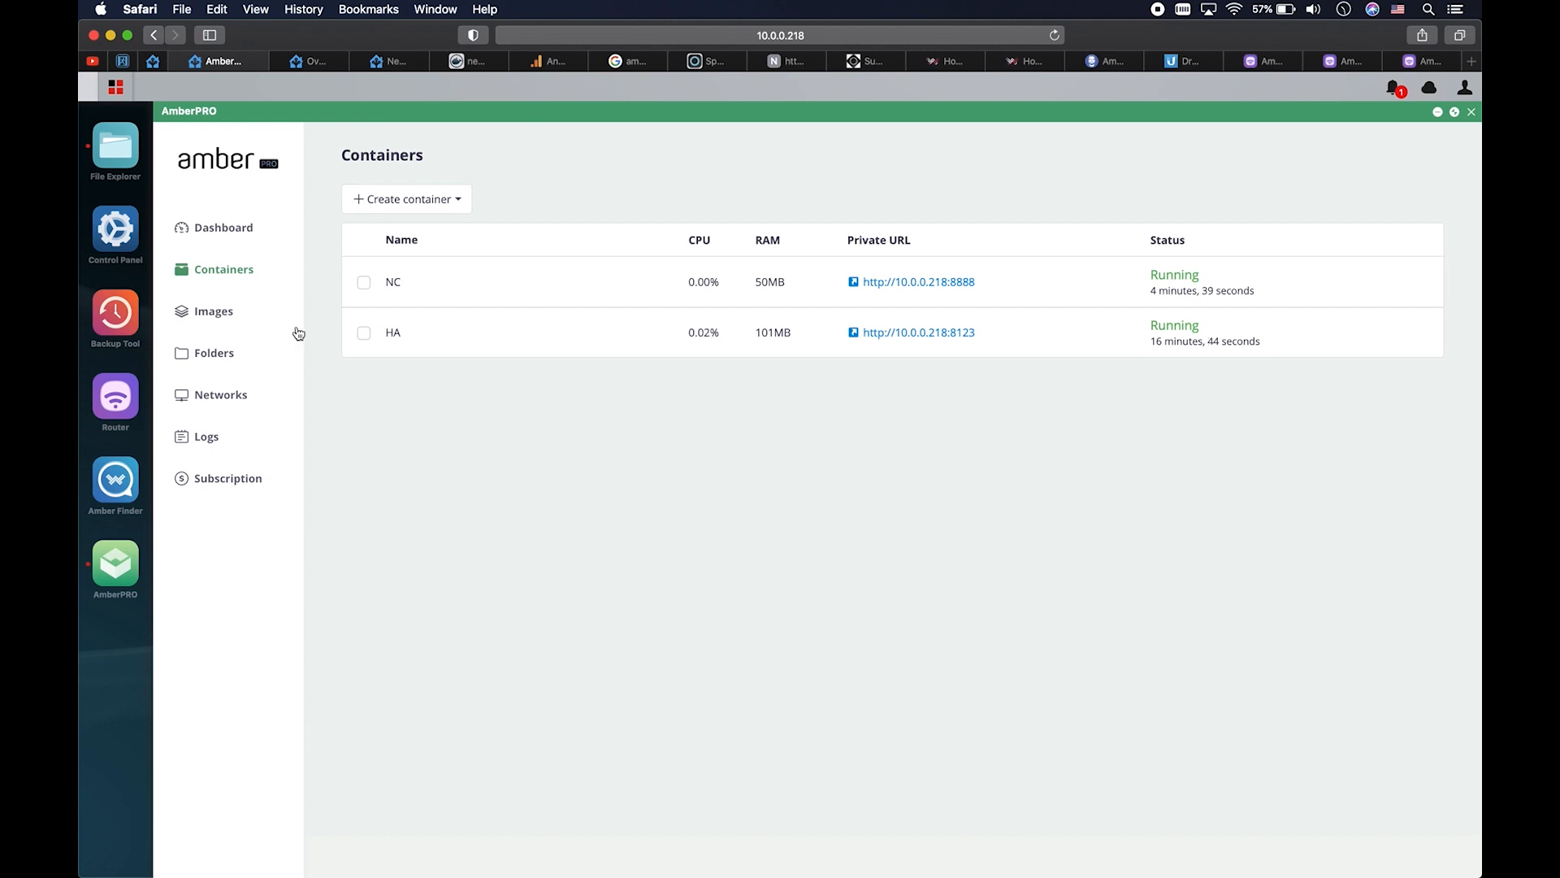
Show the Control Panel dashboard with system status and volume utilization.
{"action": "left_click", "coordinate": [114, 229]}
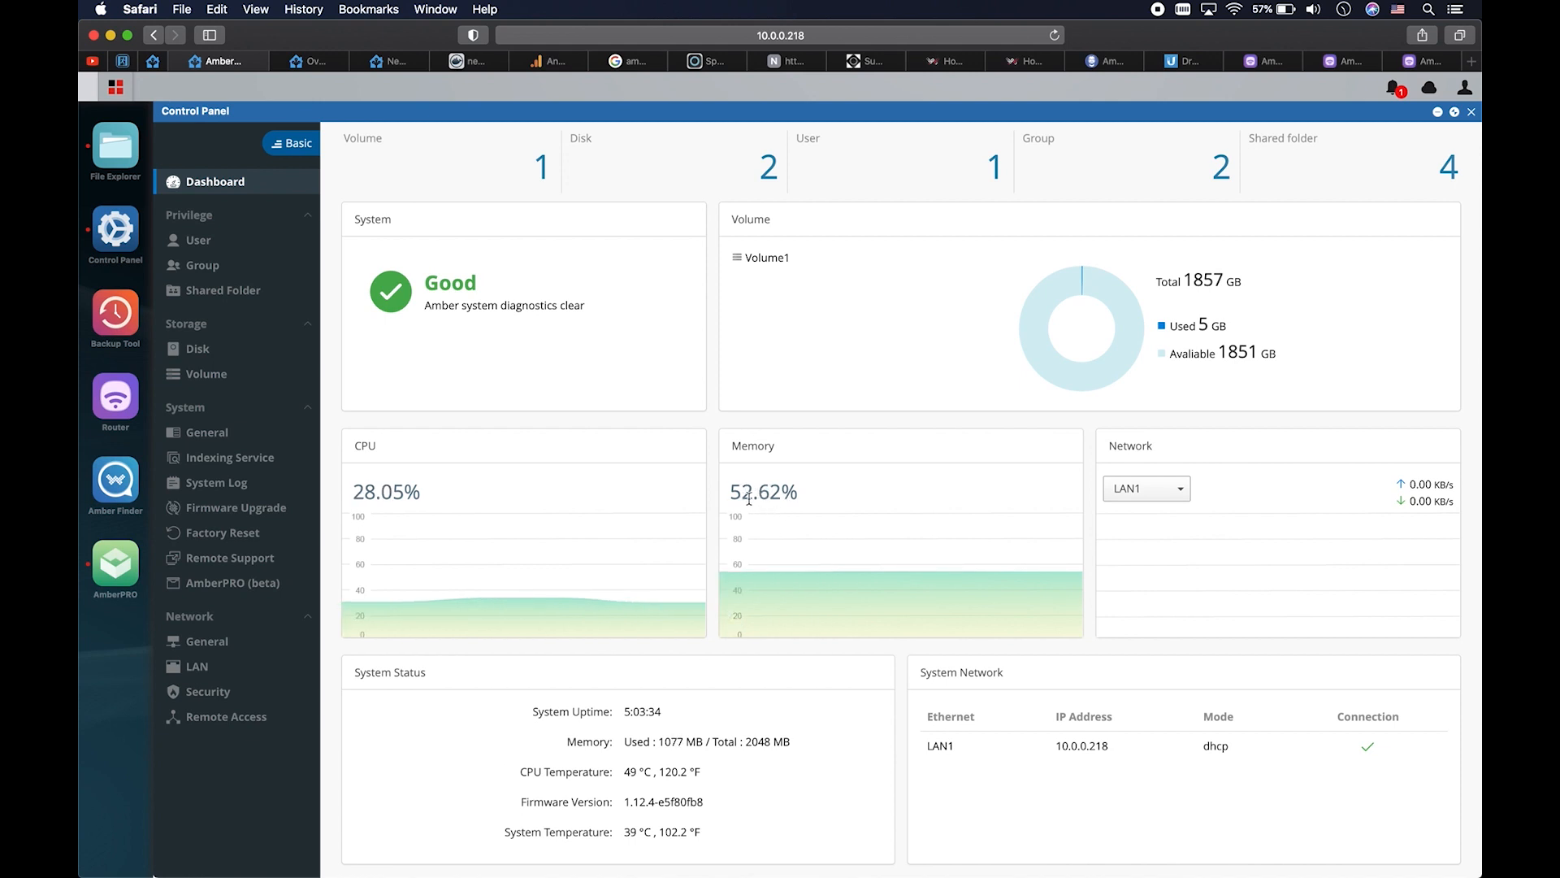
{"action": "mouse_move", "coordinate": [512, 533]}
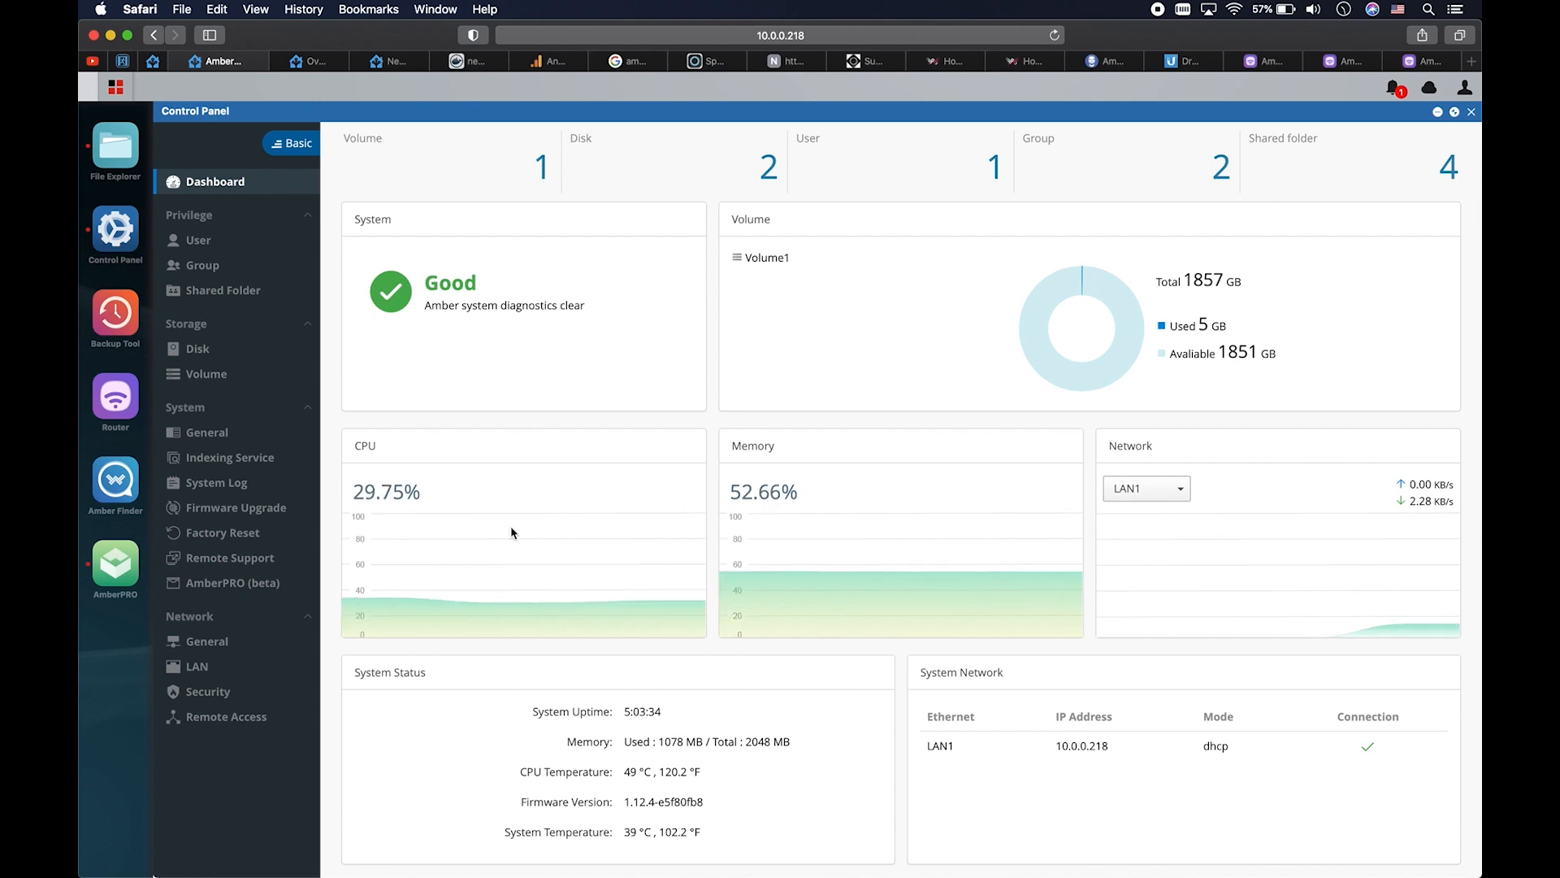
{"action": "mouse_move", "coordinate": [358, 515]}
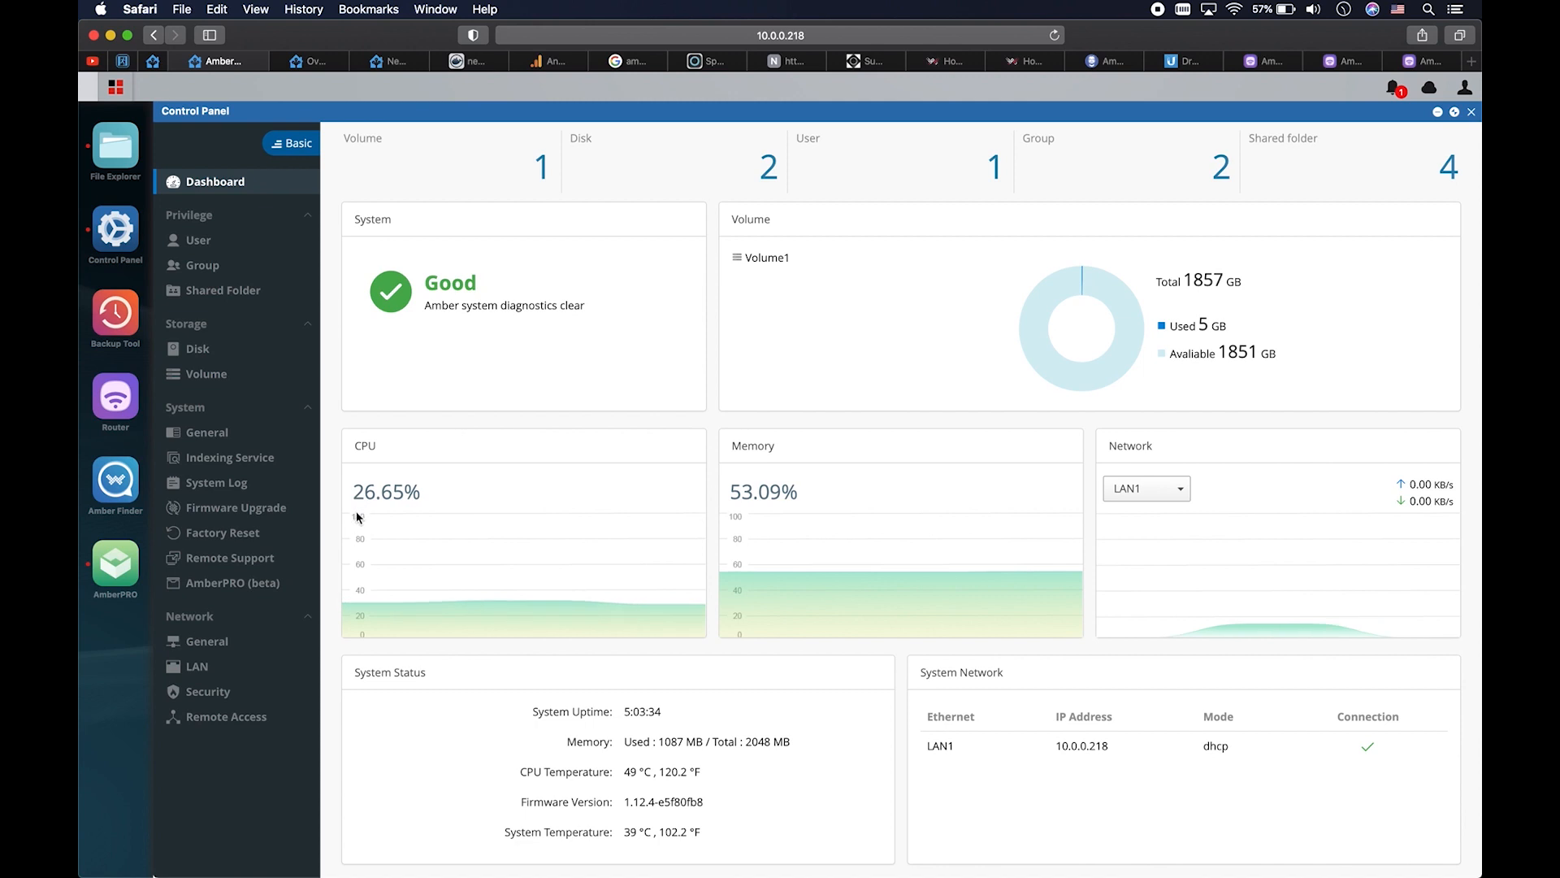